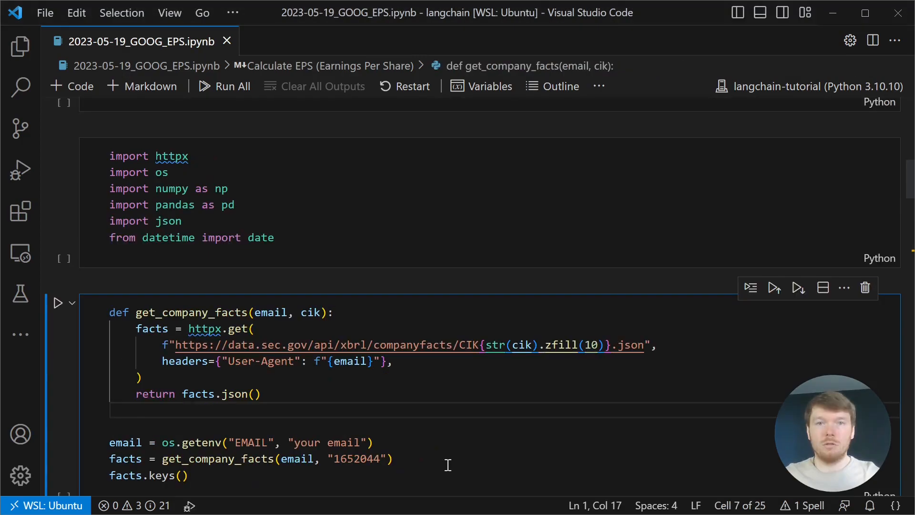
pyautogui.moveTo(272, 390)
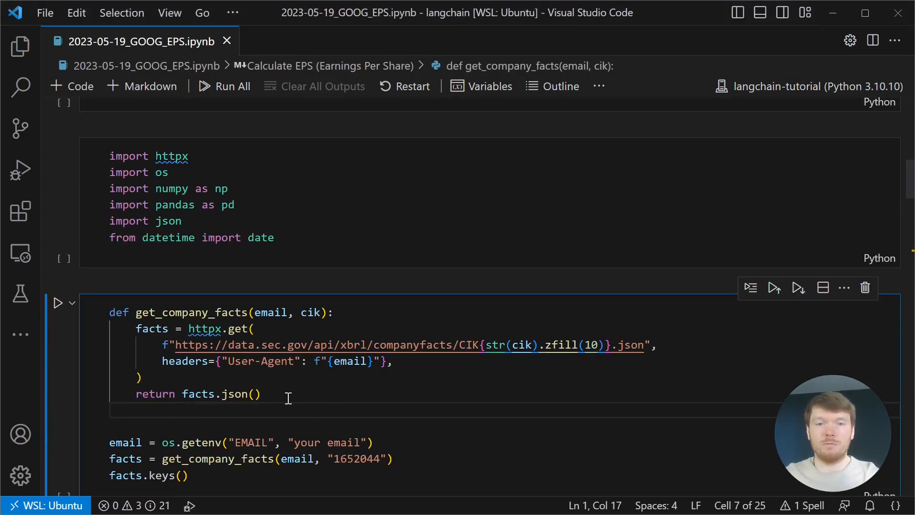
# Note the email placeholder and CIK 1652044, then breakpoint the facts.keys() line
pyautogui.doubleClick(327, 441)
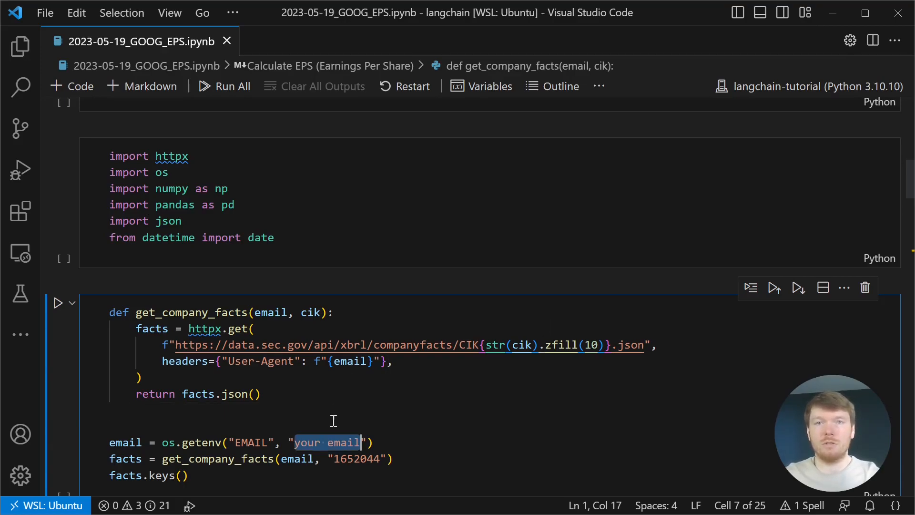
pyautogui.doubleClick(356, 459)
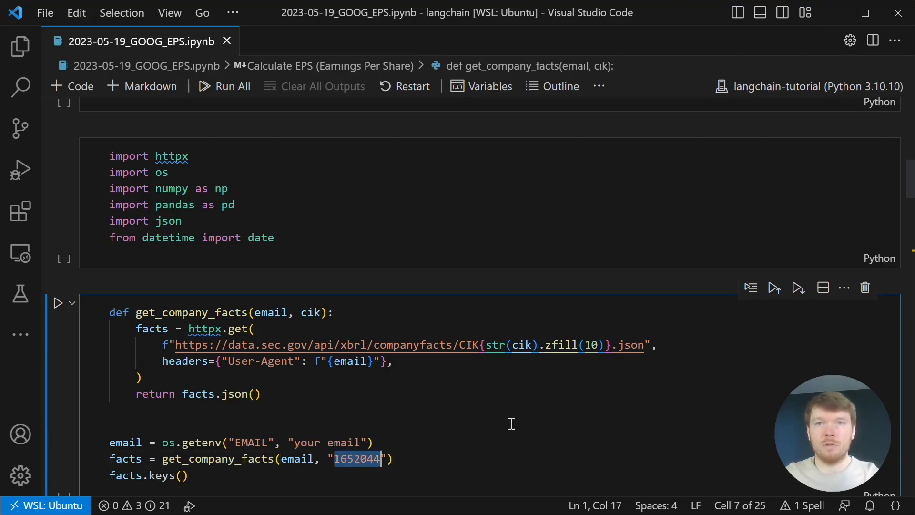
pyautogui.moveTo(428, 438)
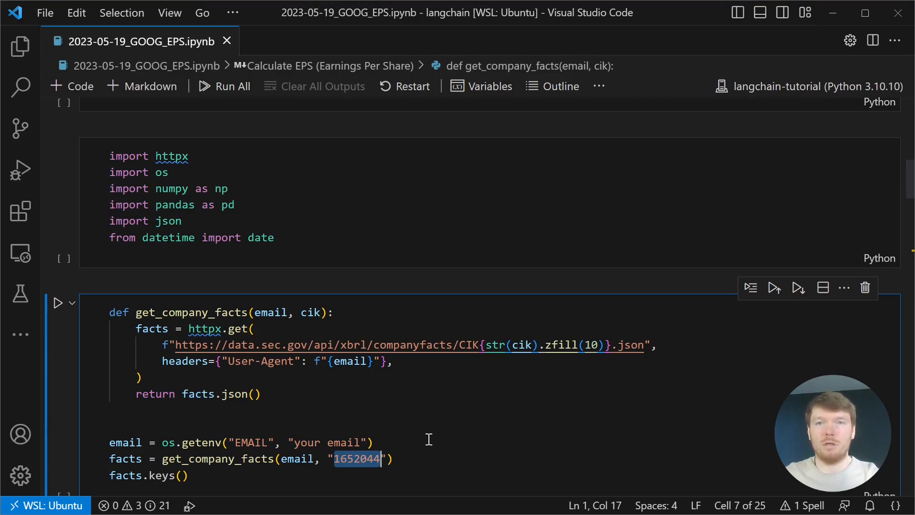
pyautogui.click(58, 302)
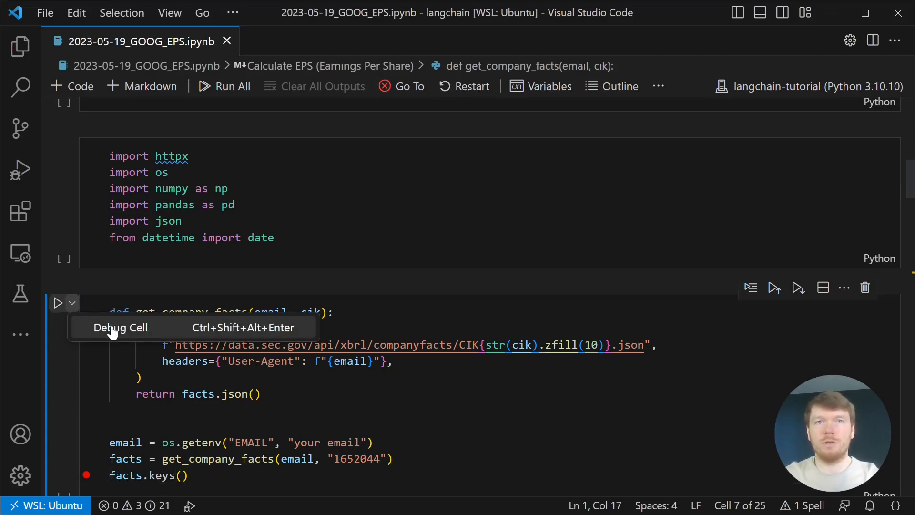
# Debug the cell, inspect facts and us-gaap at the breakpoint, then continue to the dict_keys output
pyautogui.click(119, 327)
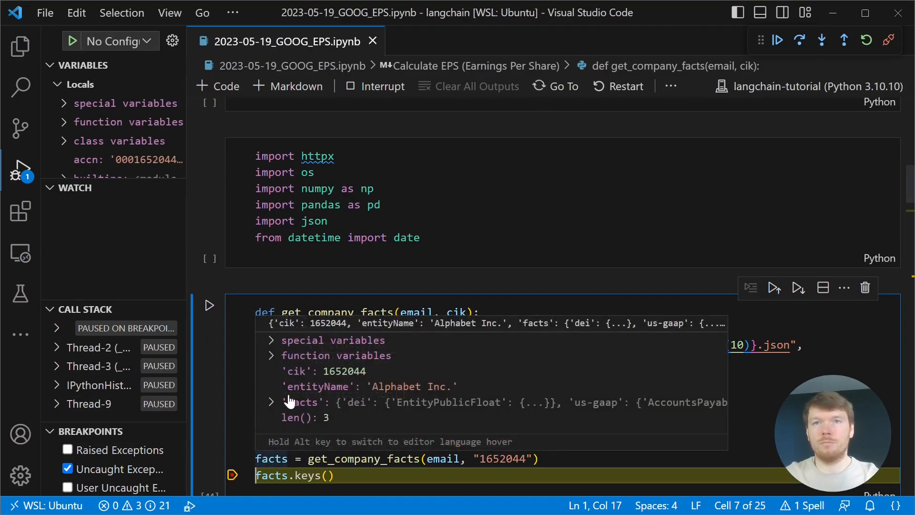
pyautogui.click(269, 402)
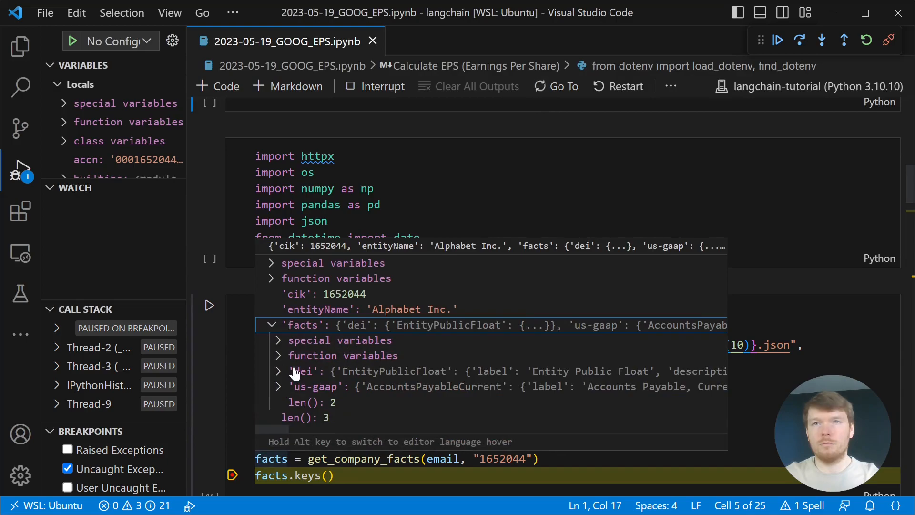
pyautogui.click(279, 386)
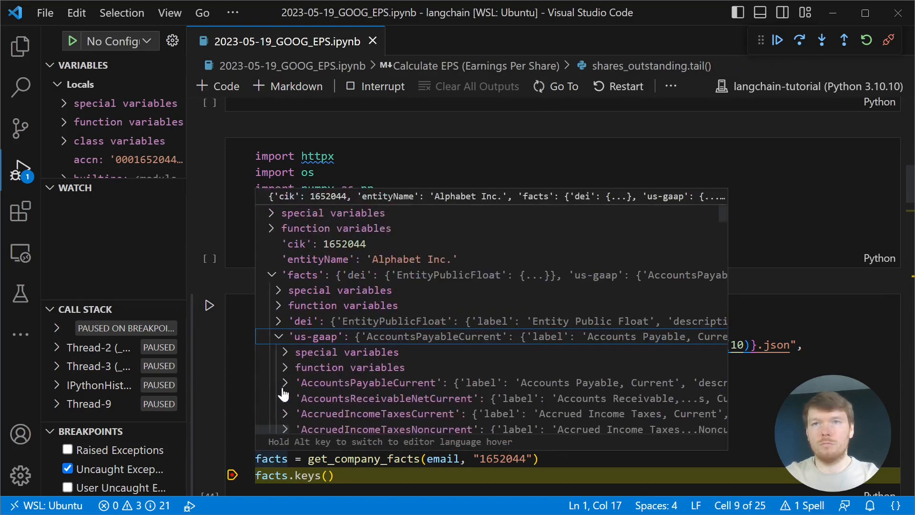
pyautogui.scroll(-3)
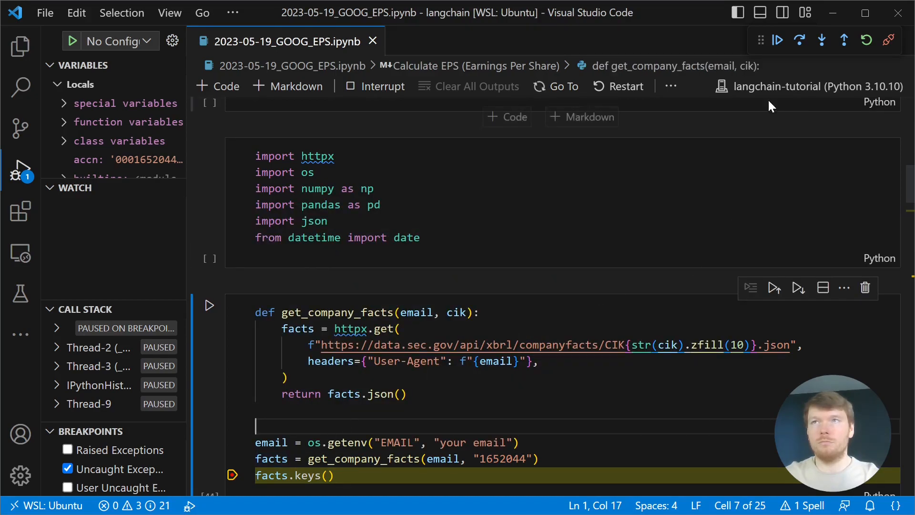
pyautogui.click(777, 40)
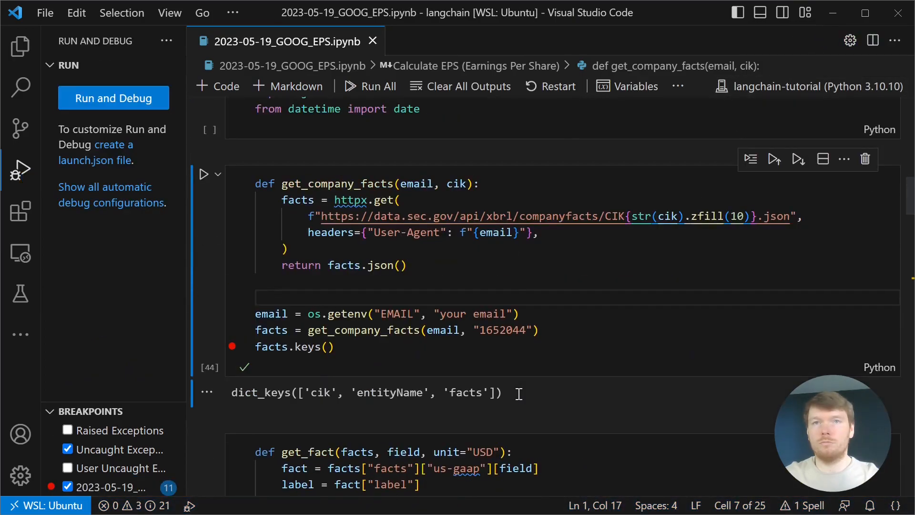
pyautogui.moveTo(619, 379)
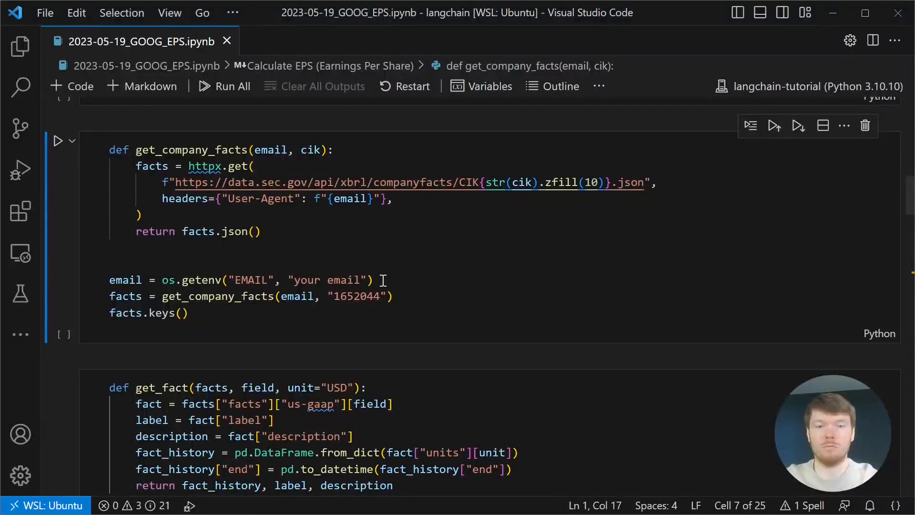
# Scroll down to the get_fact cell loading NetIncomeLoss and shares outstanding
pyautogui.scroll(-3)
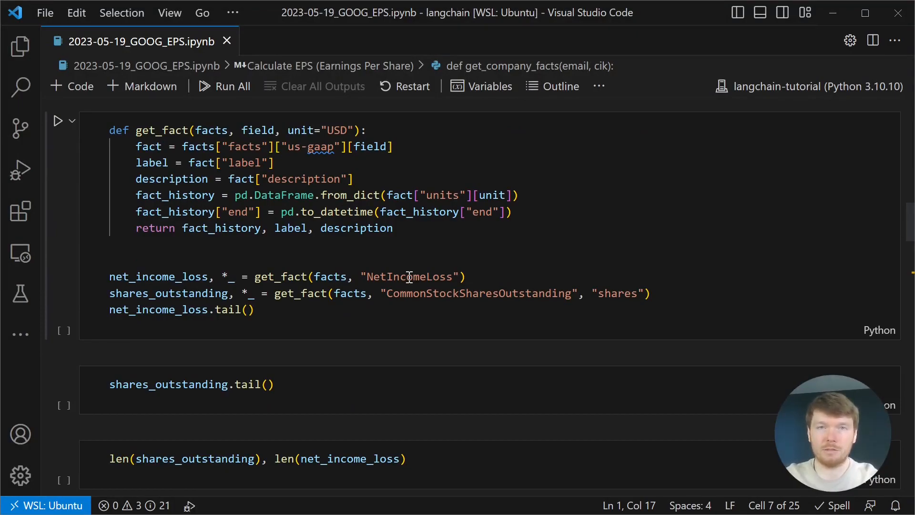
pyautogui.moveTo(328, 276)
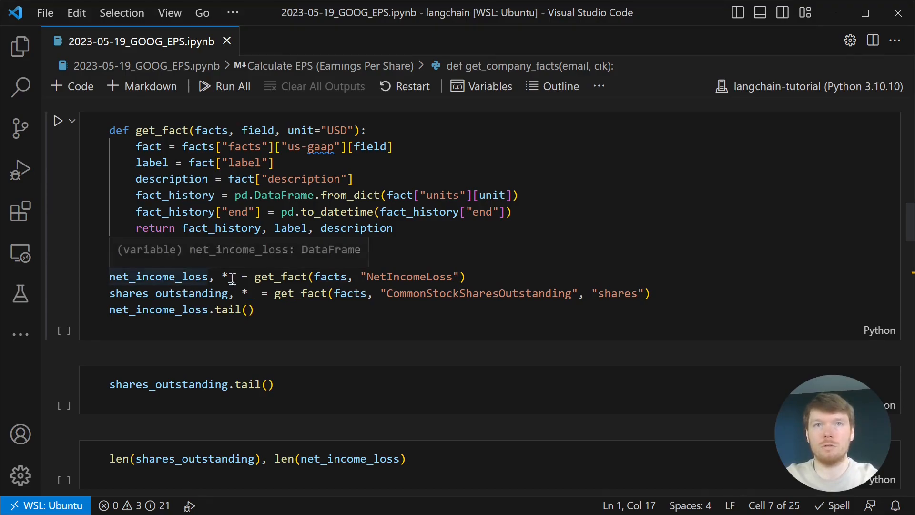
# Run get_fact to show the last five NetIncomeLoss rows through 2023 Q1
pyautogui.click(58, 121)
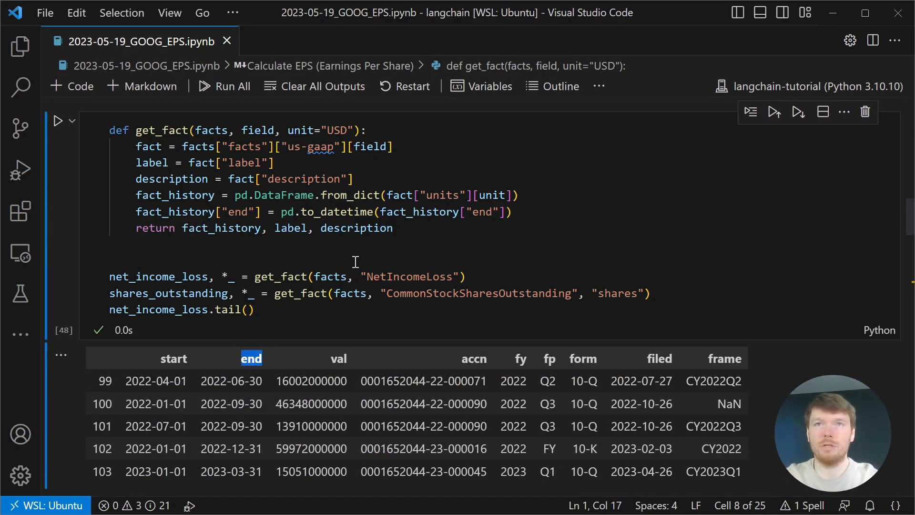
pyautogui.moveTo(327, 212)
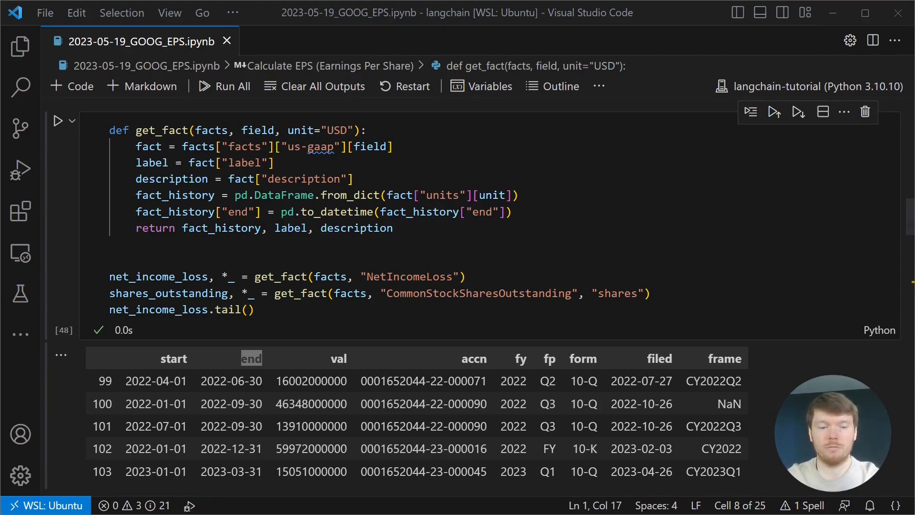
pyautogui.scroll(-3)
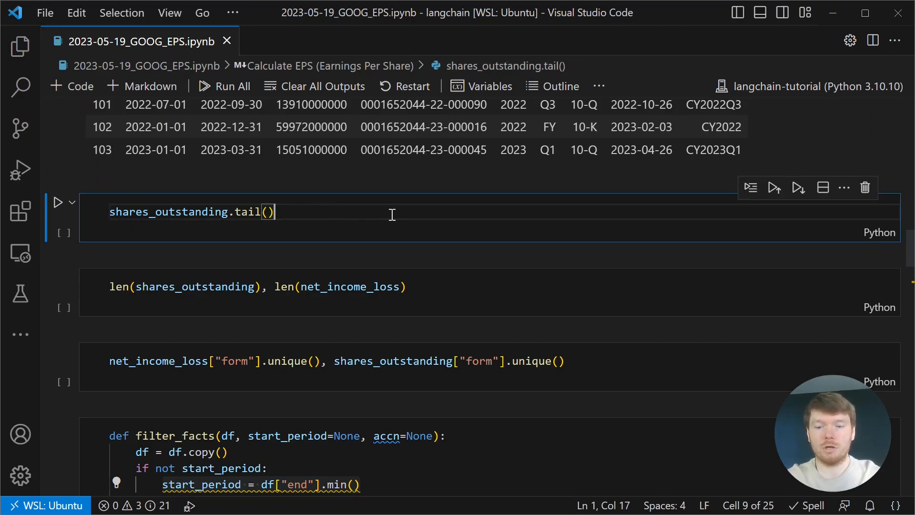
pyautogui.click(59, 202)
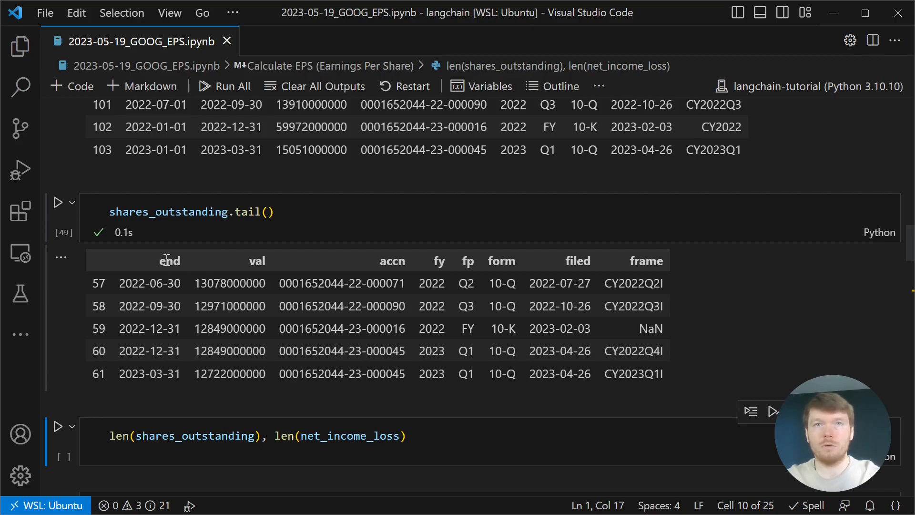
pyautogui.click(169, 212)
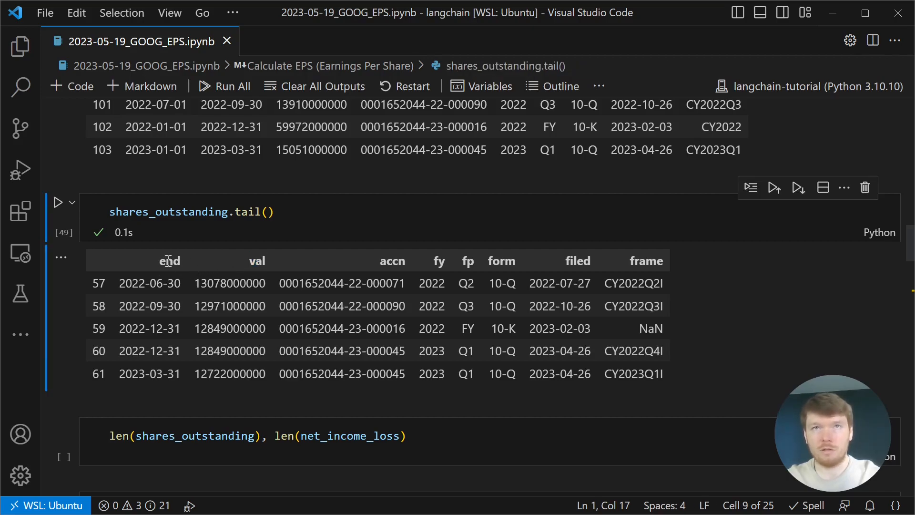
pyautogui.scroll(3)
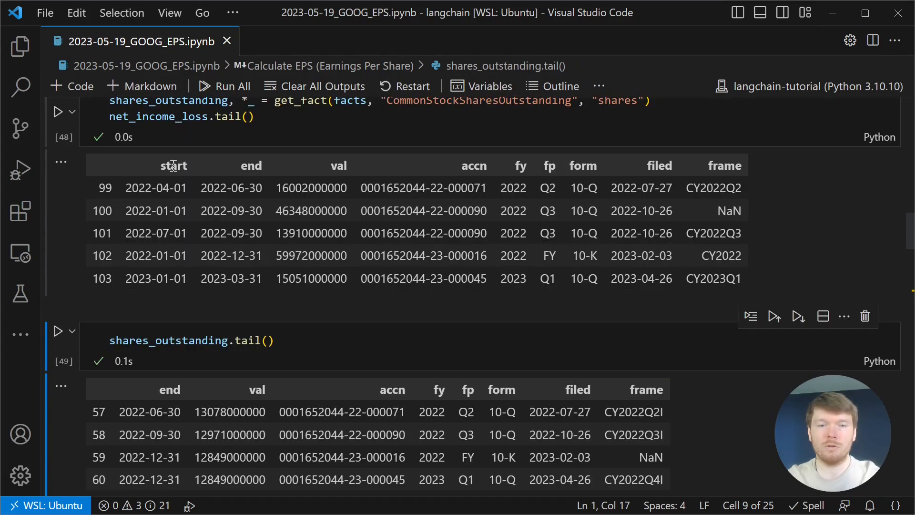
pyautogui.moveTo(164, 294)
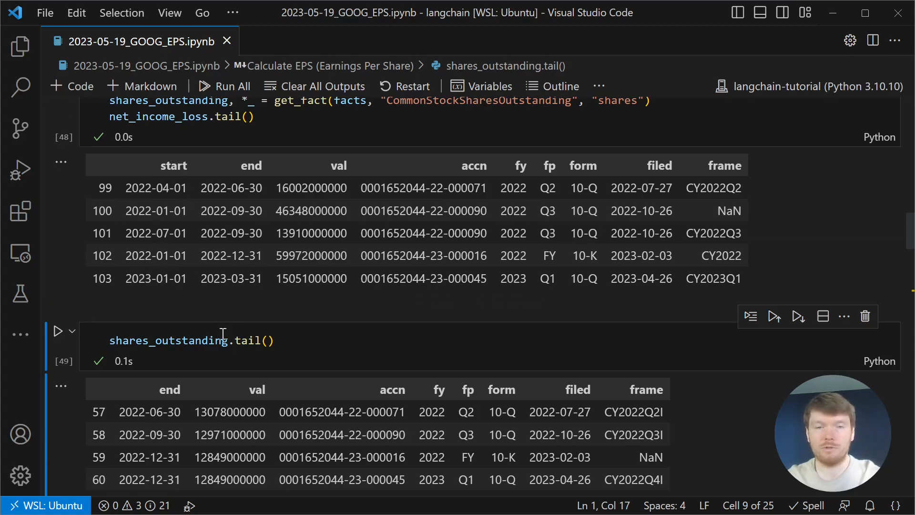
pyautogui.scroll(-3)
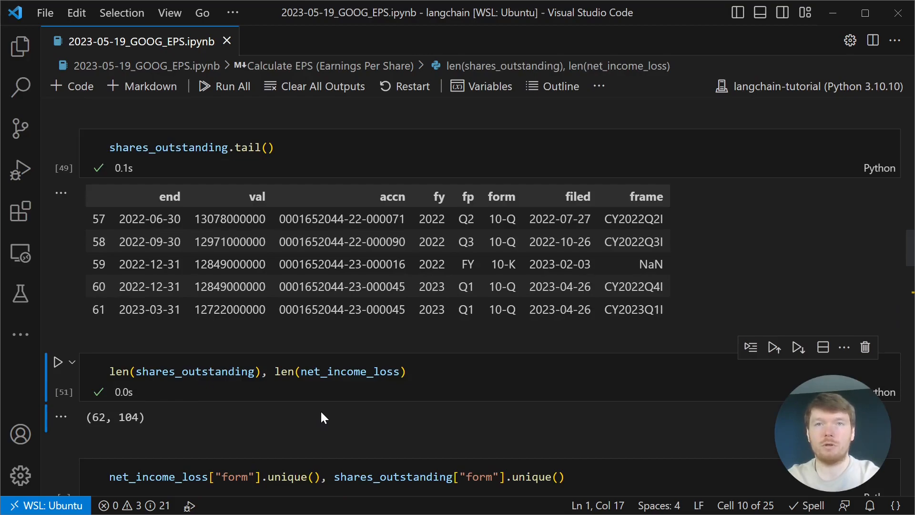
pyautogui.moveTo(146, 333)
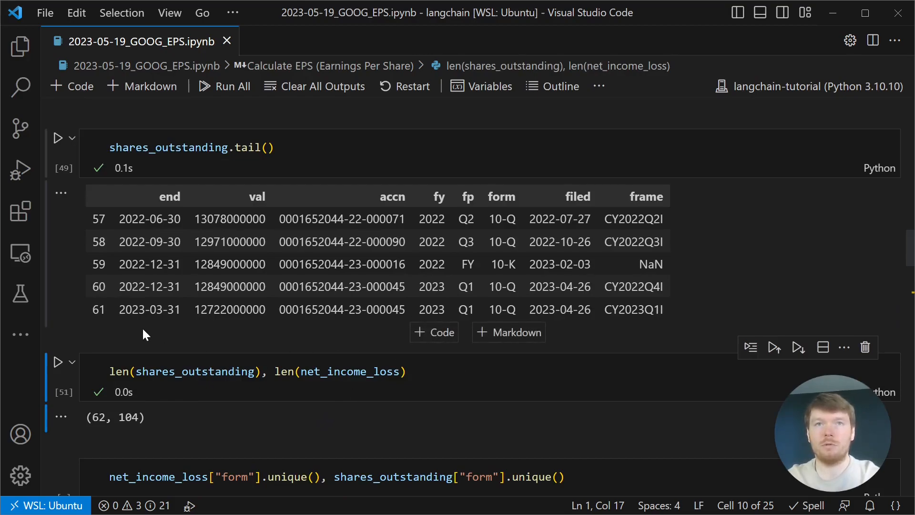
pyautogui.moveTo(313, 292)
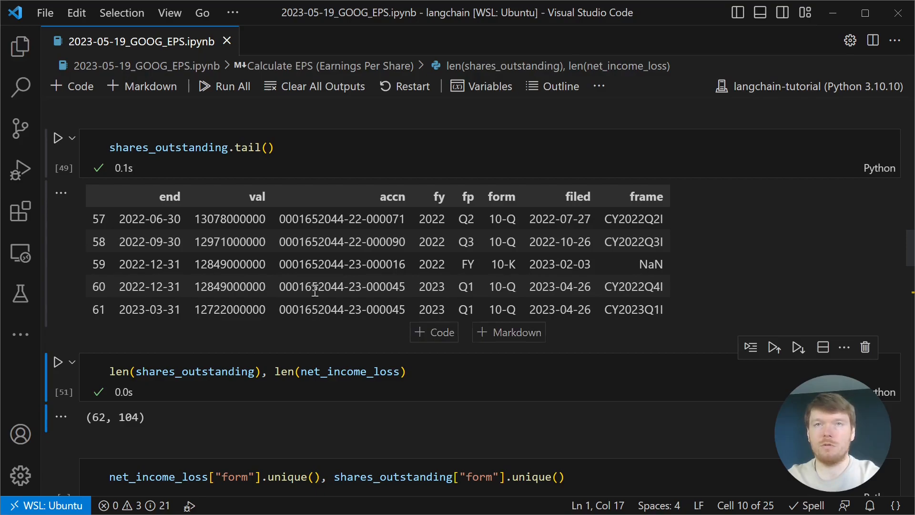
pyautogui.moveTo(451, 300)
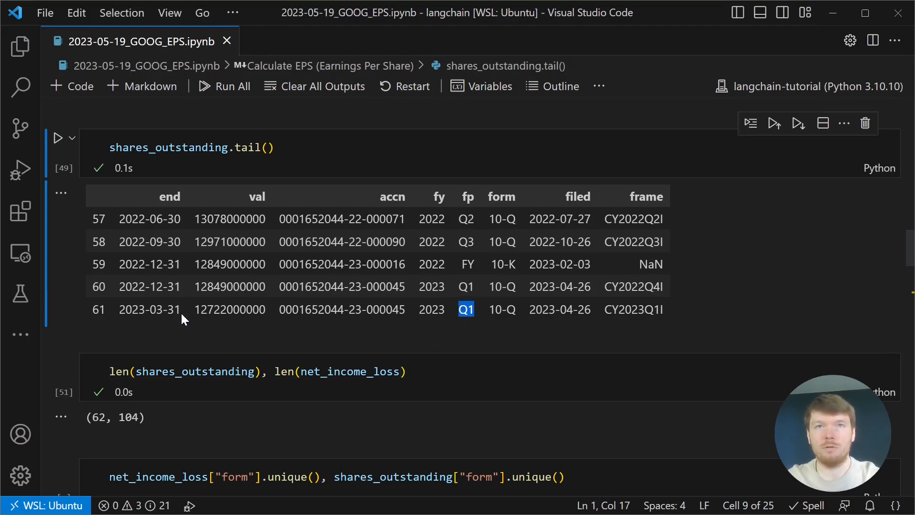
pyautogui.moveTo(179, 292)
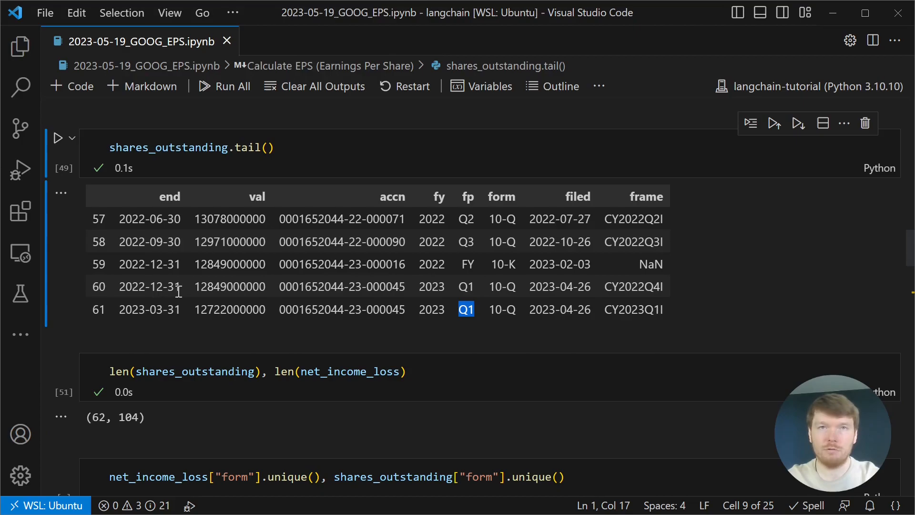
pyautogui.moveTo(179, 314)
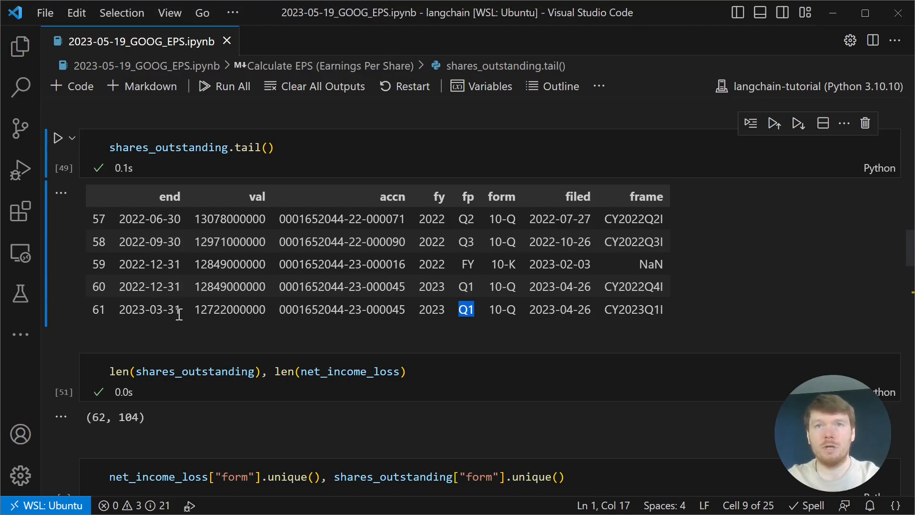
pyautogui.moveTo(220, 309)
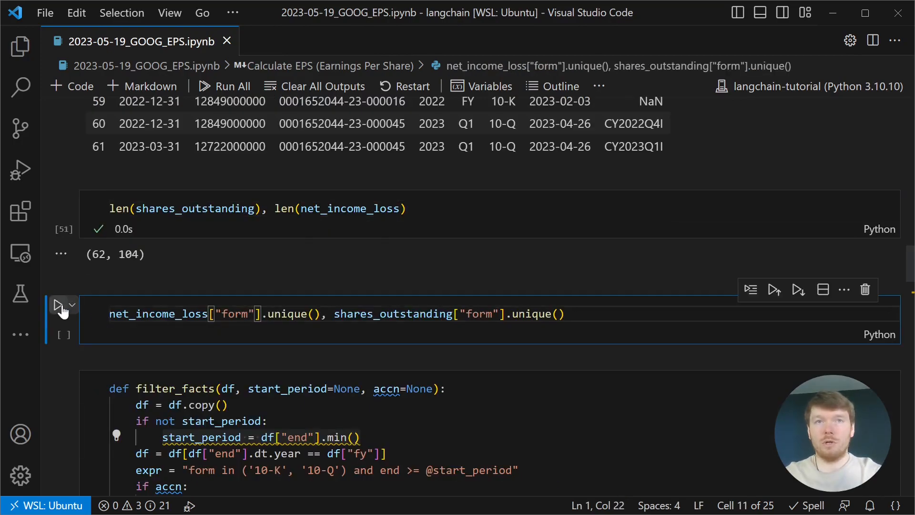
# List the distinct filing form types present in both datasets
pyautogui.click(58, 304)
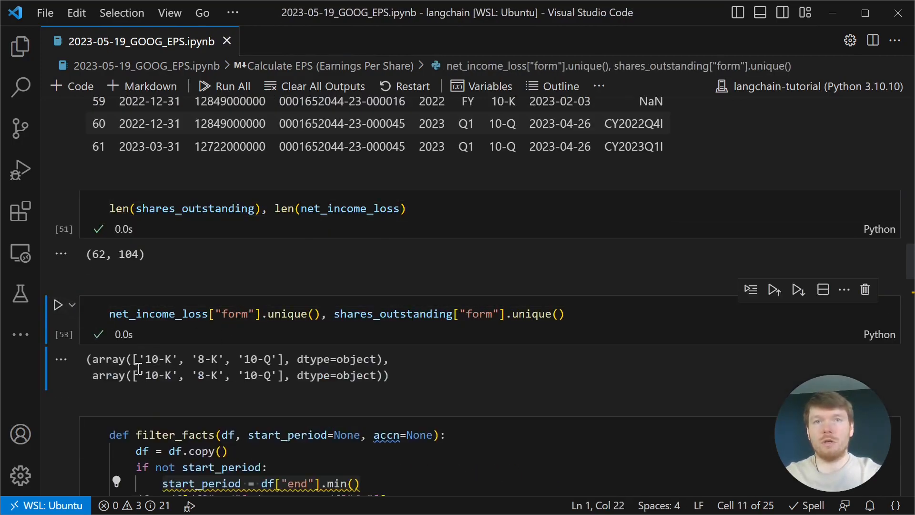
pyautogui.scroll(-3)
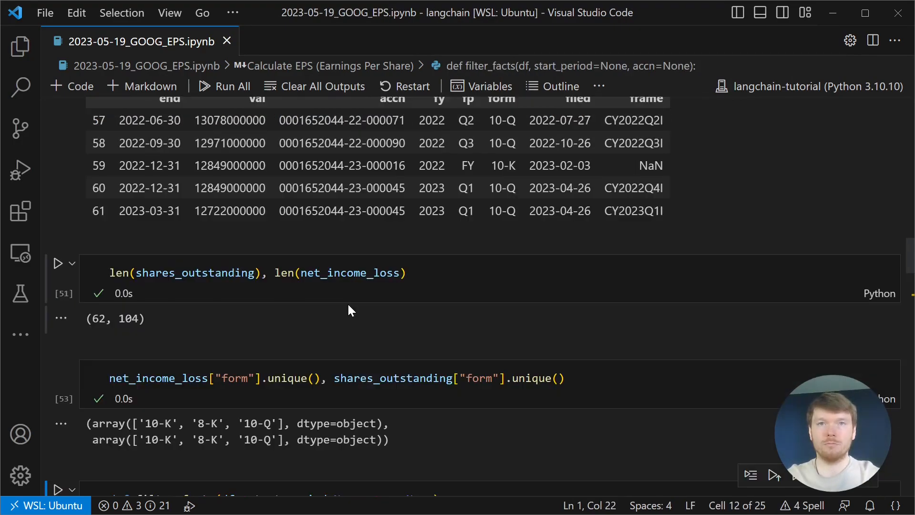
pyautogui.scroll(-3)
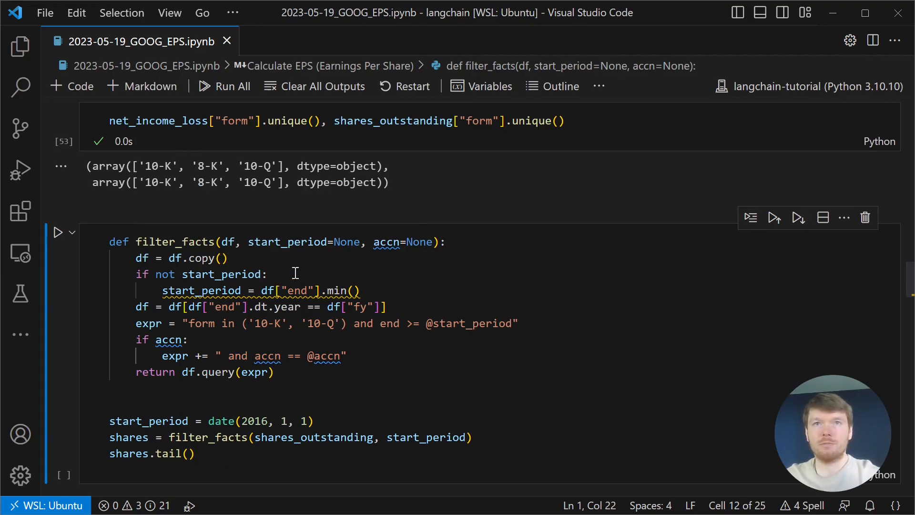
pyautogui.moveTo(190, 312)
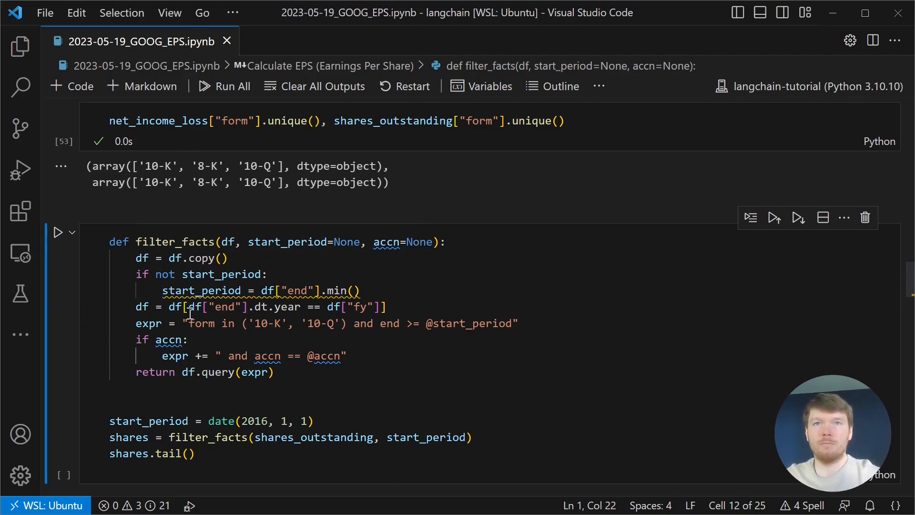
# Review filter_facts keeping 10-K/10-Q from 2016, then run it on shares outstanding
pyautogui.doubleClick(225, 372)
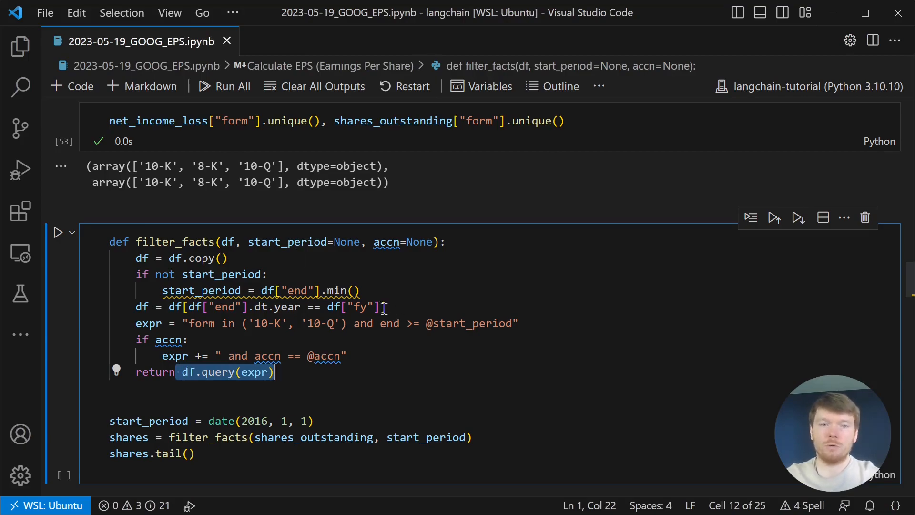
pyautogui.moveTo(370, 304)
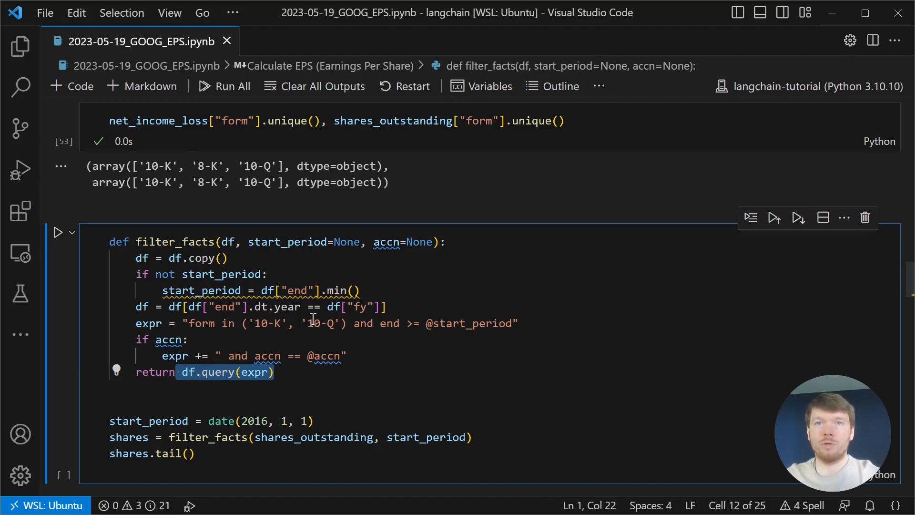
pyautogui.doubleClick(323, 323)
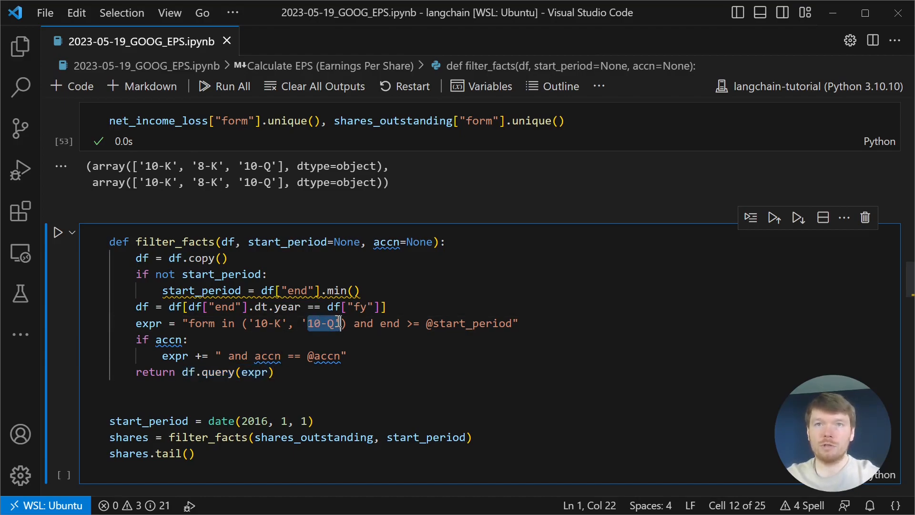
pyautogui.doubleClick(264, 323)
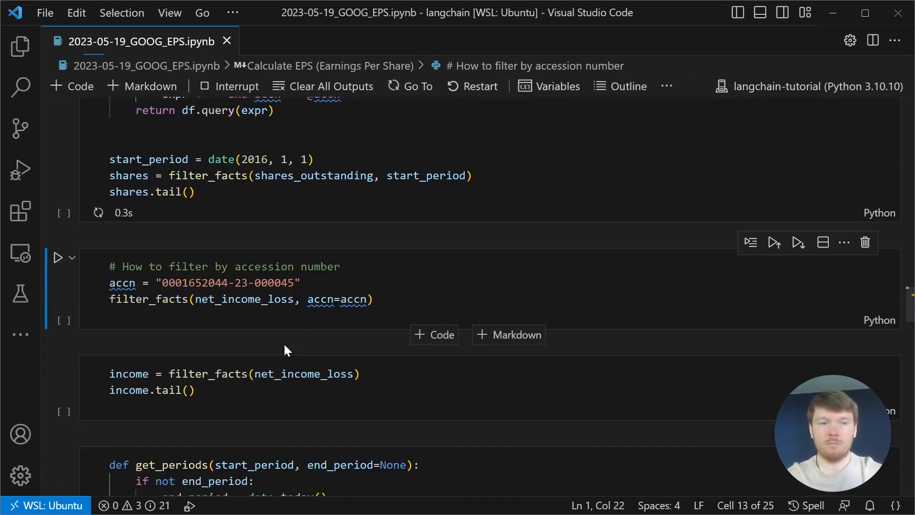
pyautogui.click(58, 257)
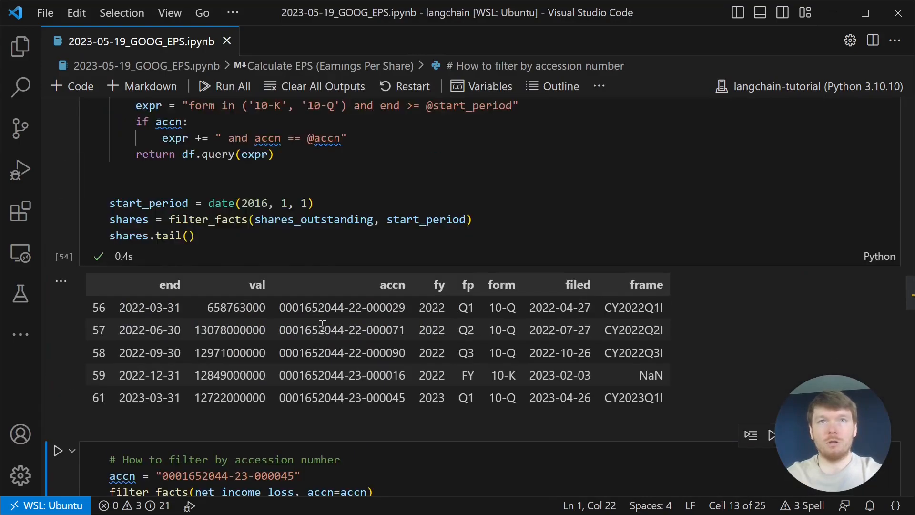
pyautogui.scroll(3)
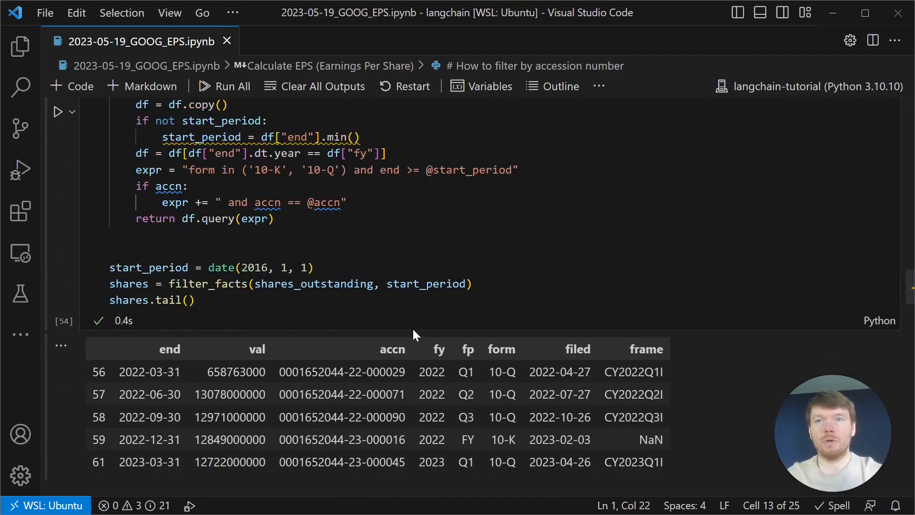
pyautogui.moveTo(279, 415)
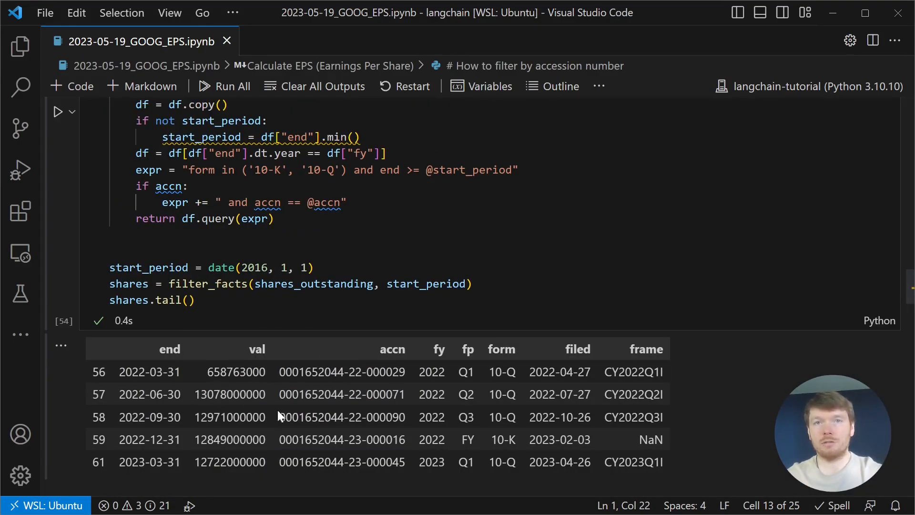
pyautogui.moveTo(574, 390)
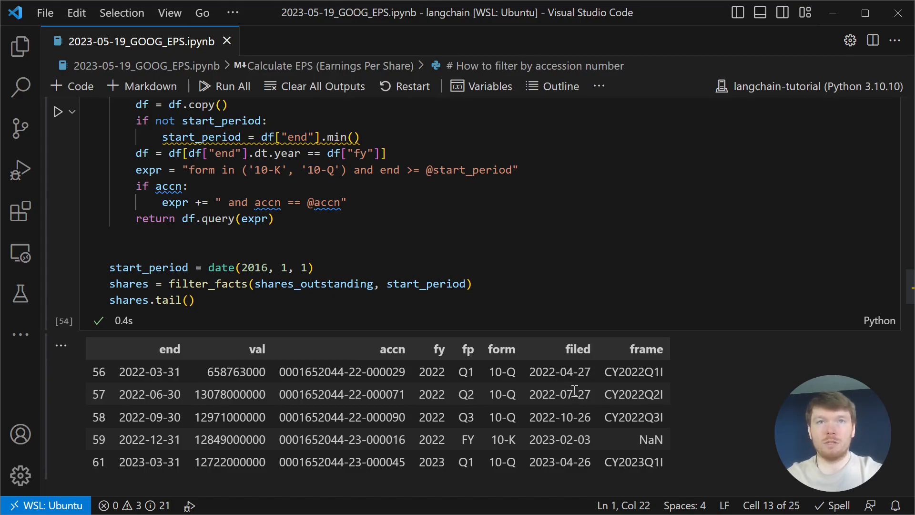
pyautogui.scroll(-3)
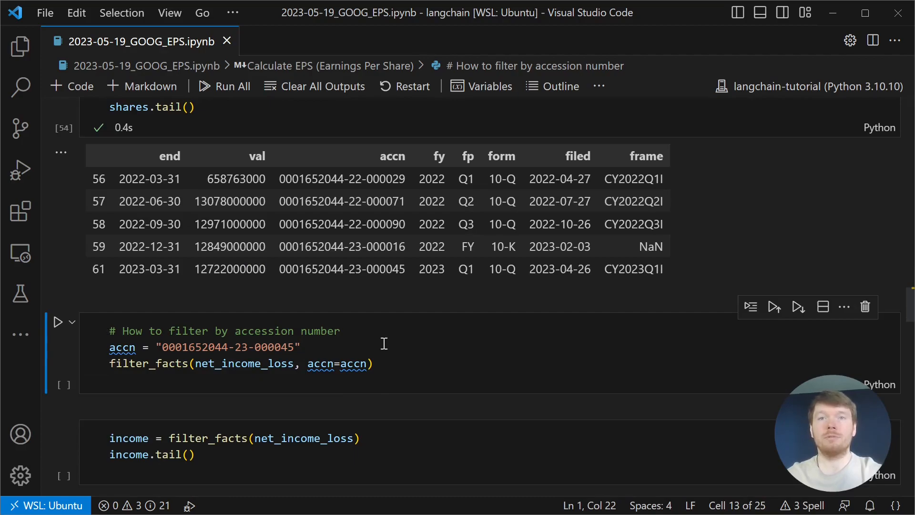
pyautogui.moveTo(329, 255)
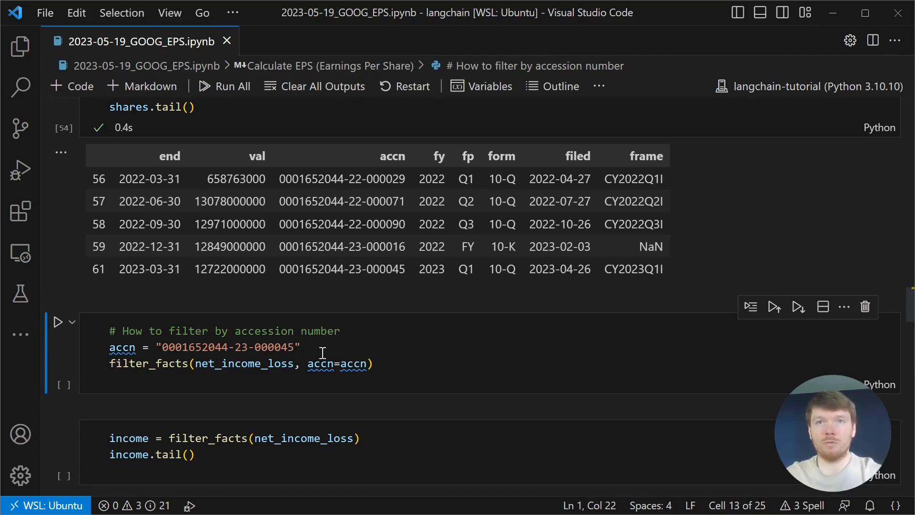
pyautogui.click(58, 322)
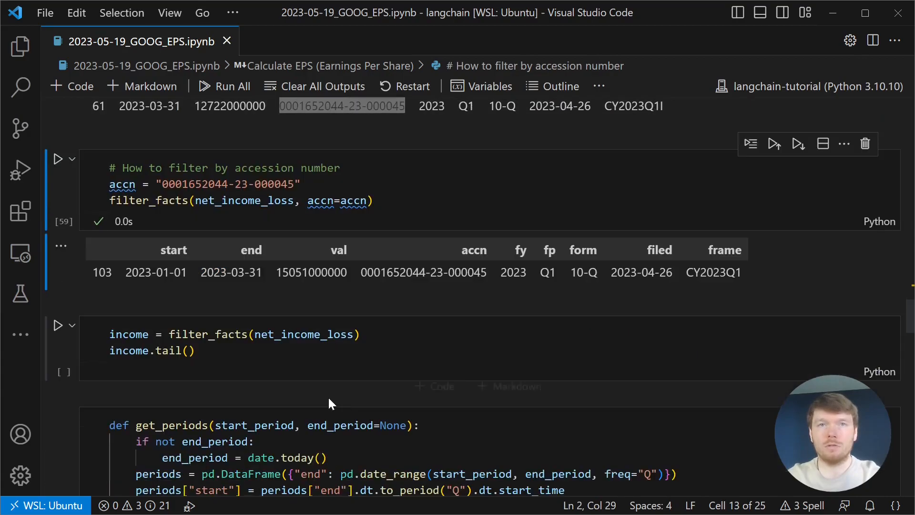
# Filter net income into income and generate quarterly periods ending 2023-03-31
pyautogui.scroll(-3)
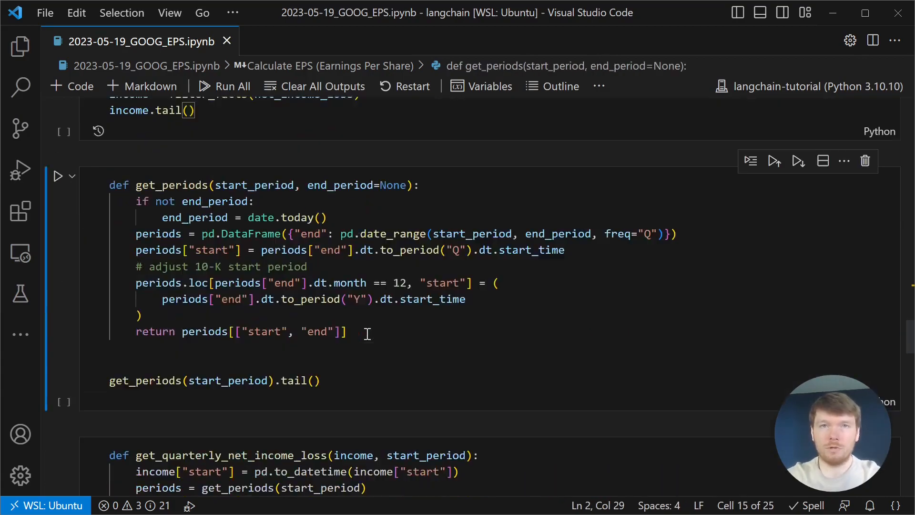
pyautogui.scroll(3)
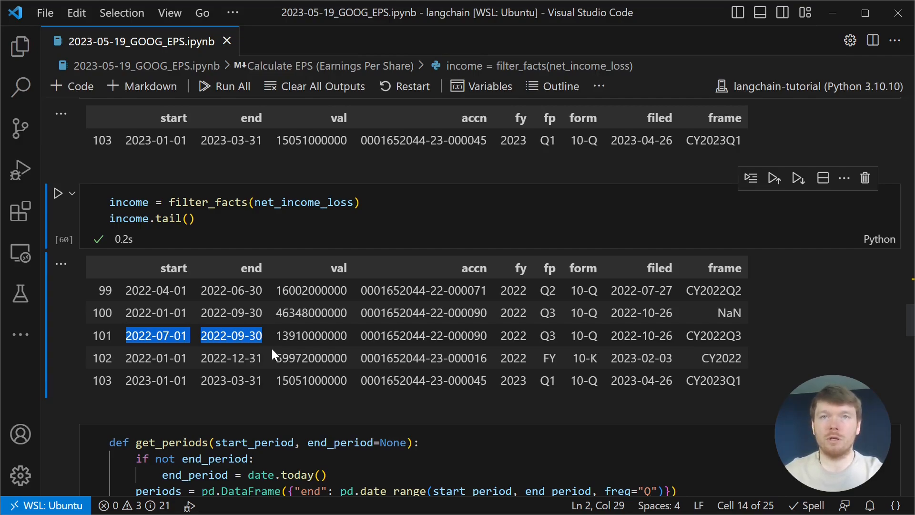
pyautogui.moveTo(581, 349)
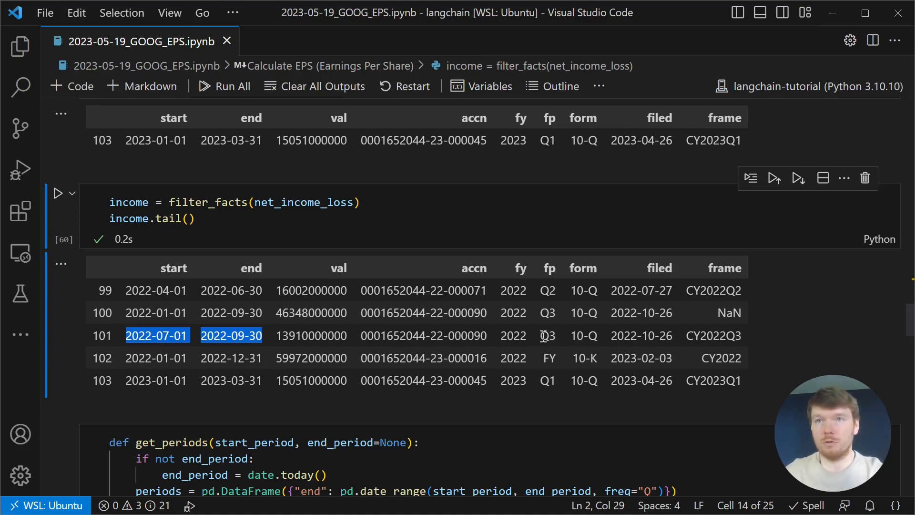
pyautogui.click(547, 335)
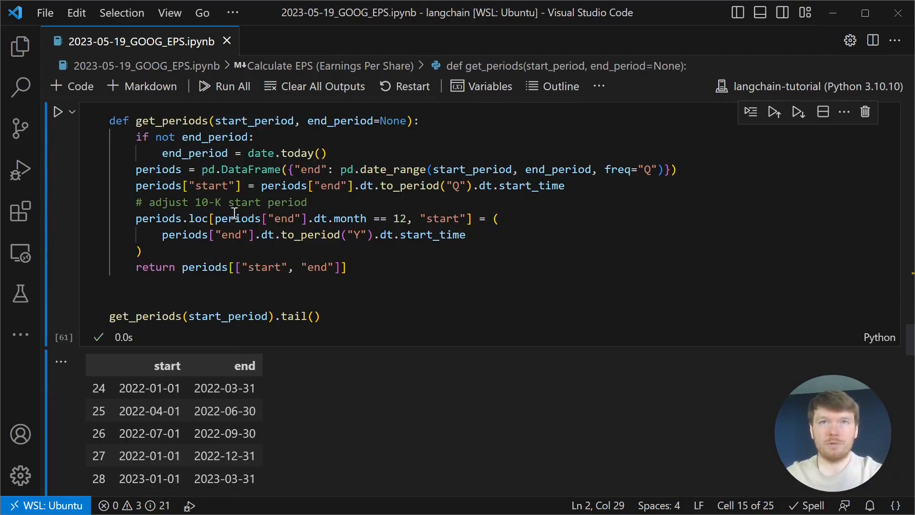
pyautogui.moveTo(677, 176)
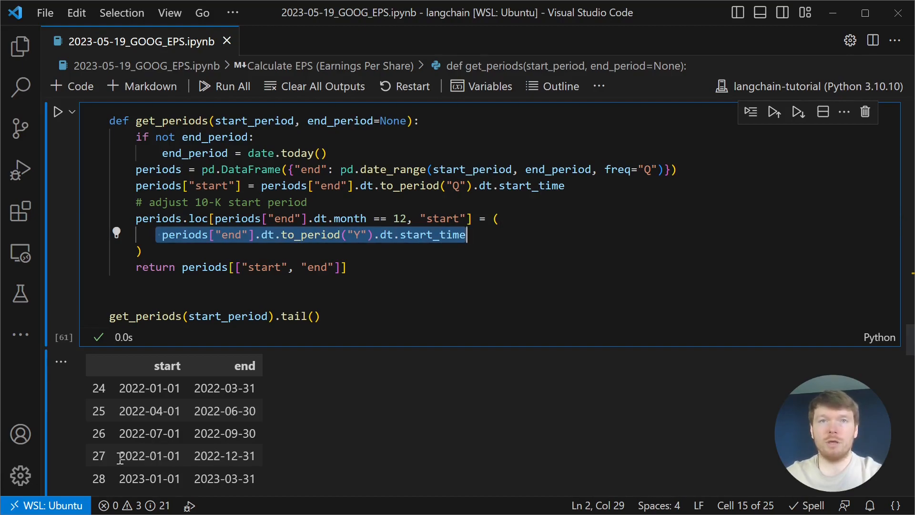
pyautogui.scroll(-3)
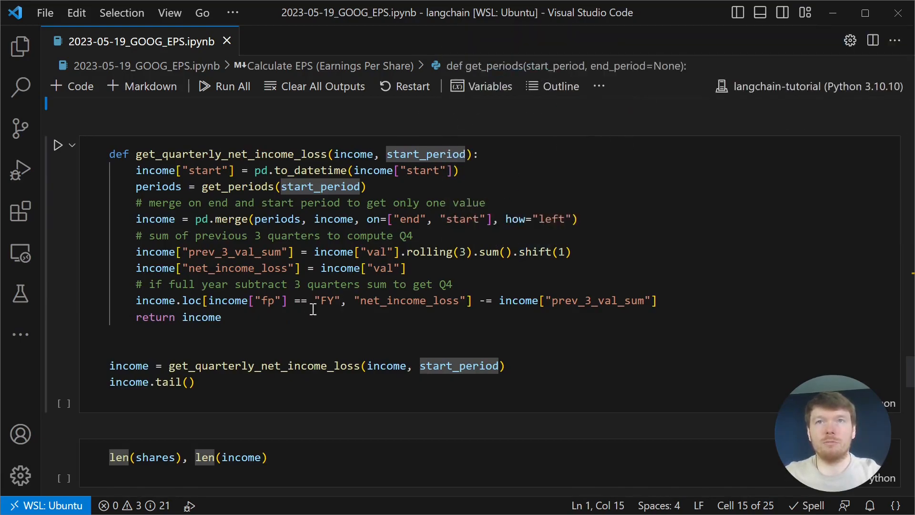
pyautogui.moveTo(315, 321)
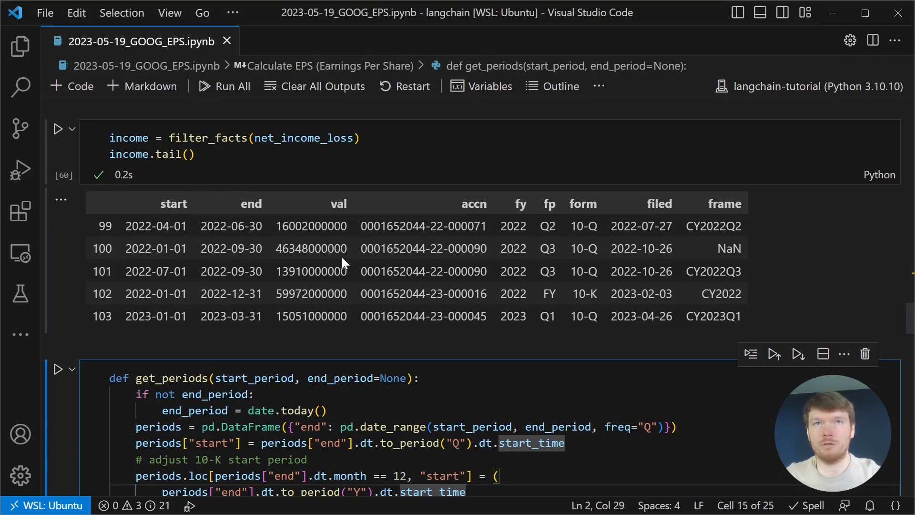
pyautogui.moveTo(324, 248)
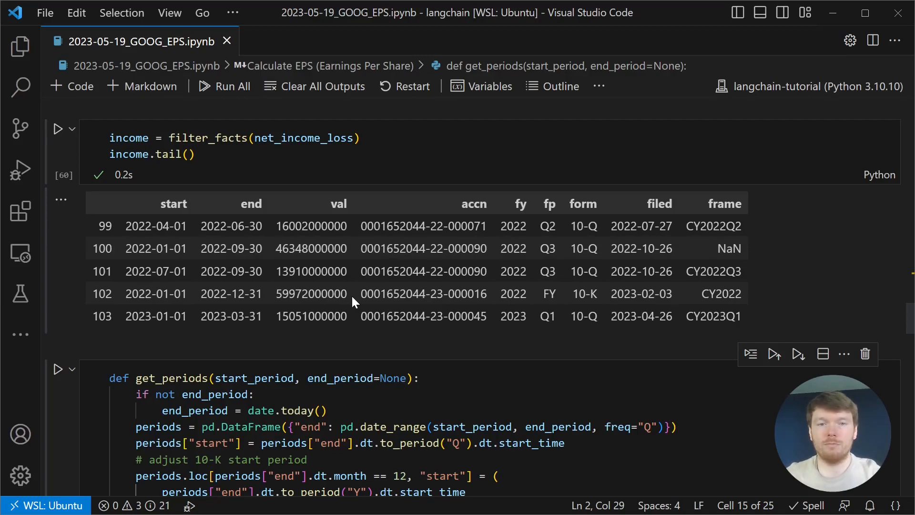
pyautogui.moveTo(328, 298)
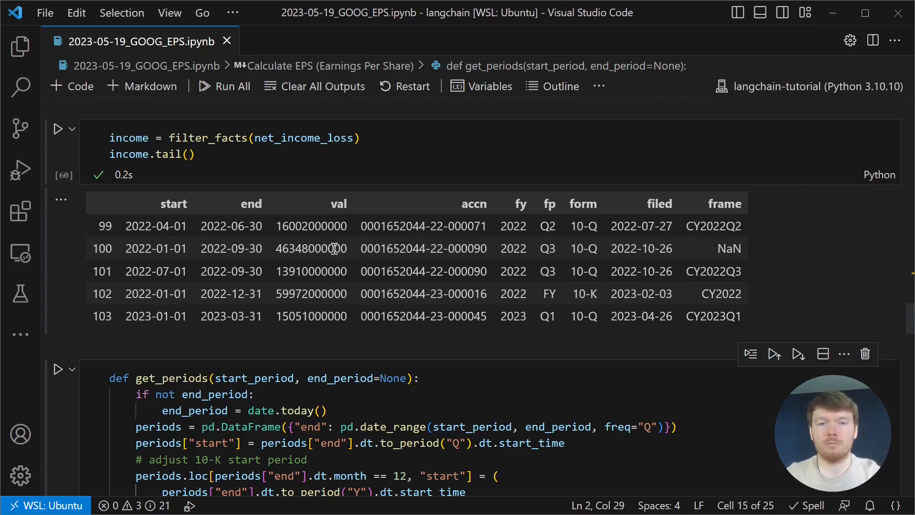
pyautogui.scroll(-3)
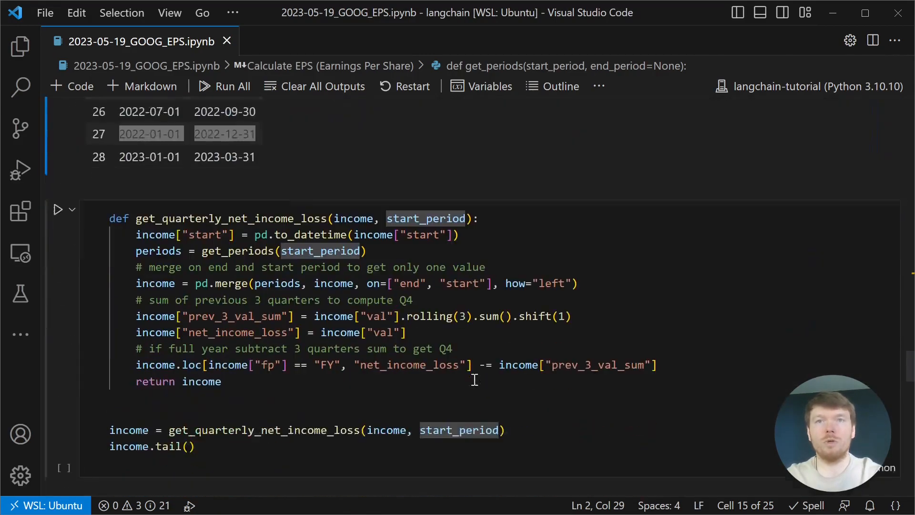
pyautogui.moveTo(315, 385)
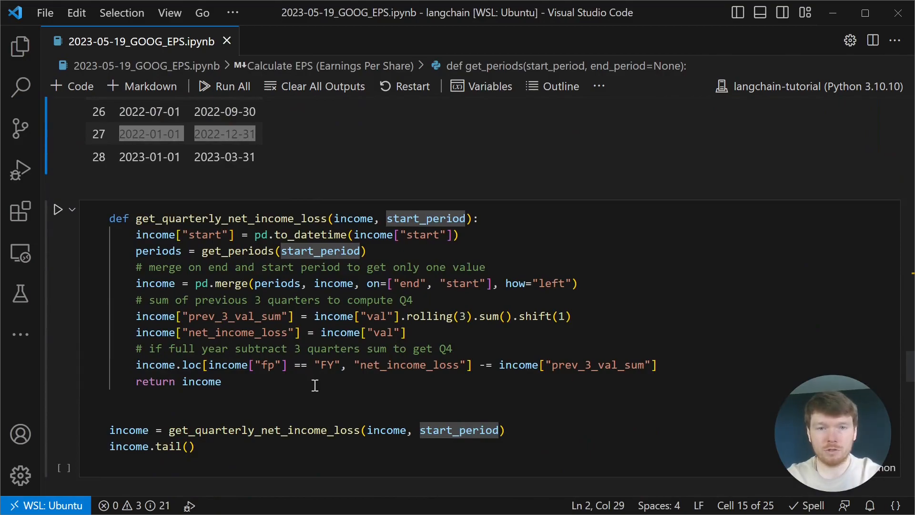
pyautogui.moveTo(239, 251)
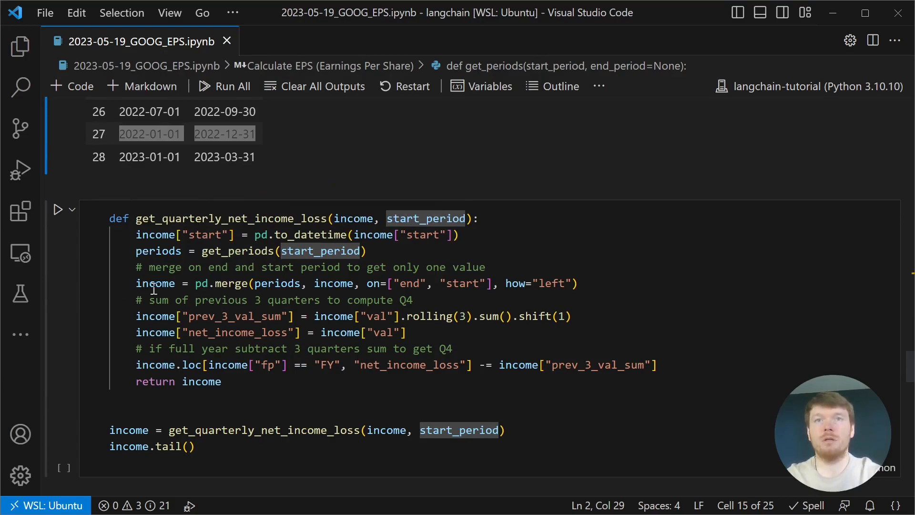
pyautogui.moveTo(396, 285)
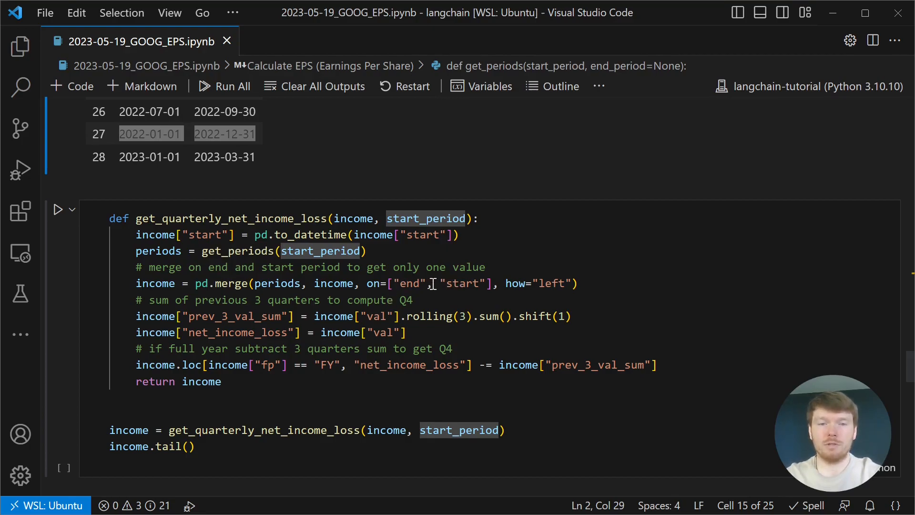
pyautogui.moveTo(449, 266)
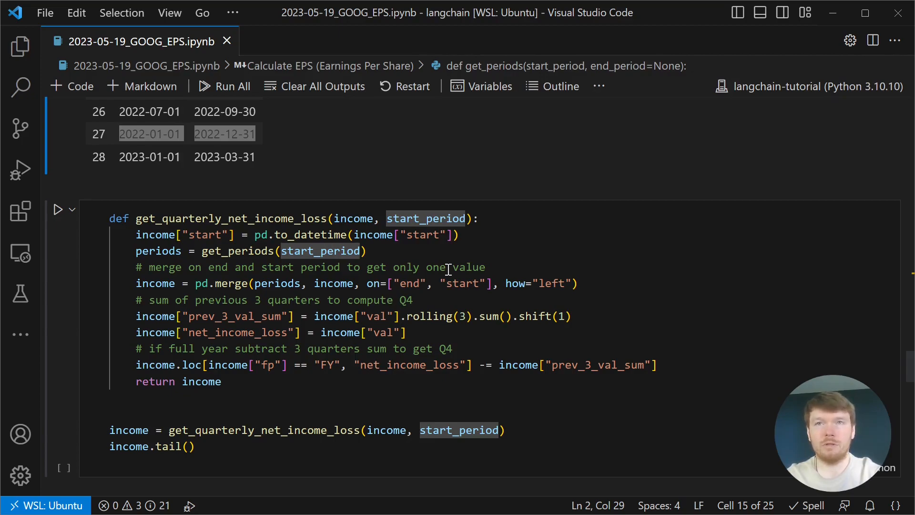
pyautogui.moveTo(449, 322)
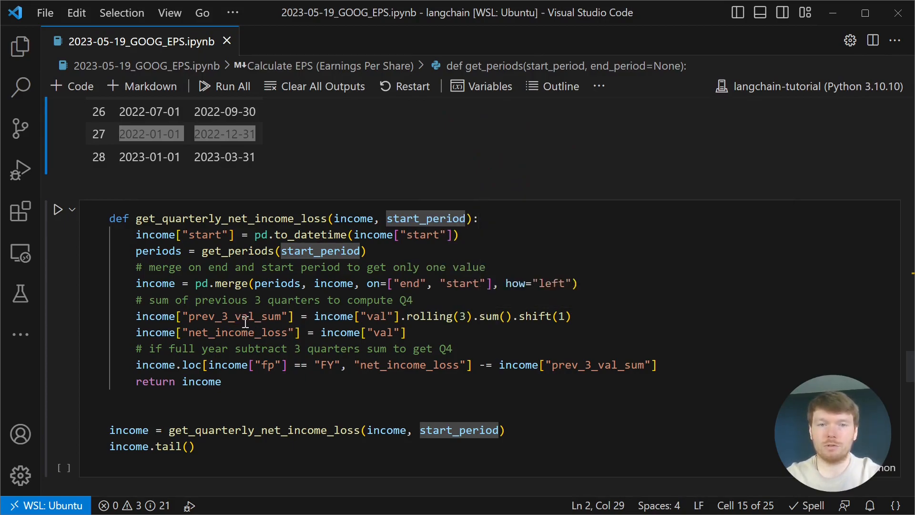
pyautogui.moveTo(607, 316)
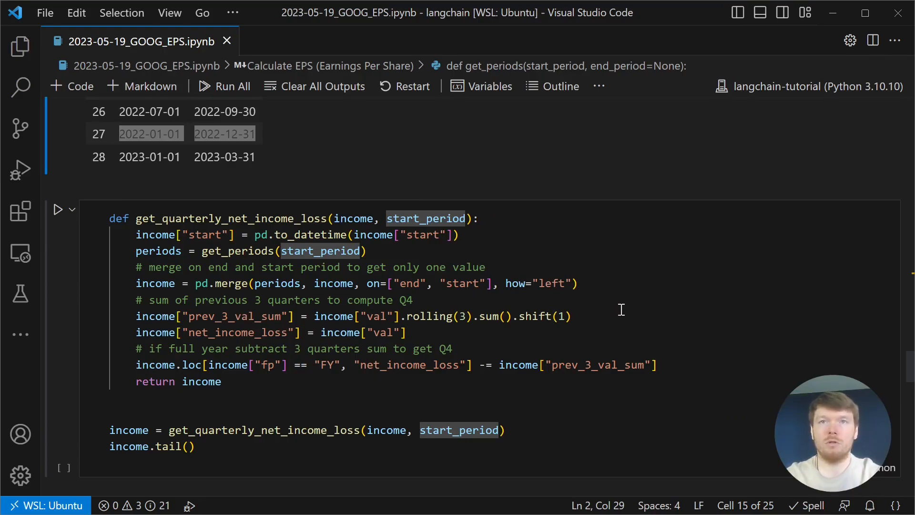
pyautogui.moveTo(467, 334)
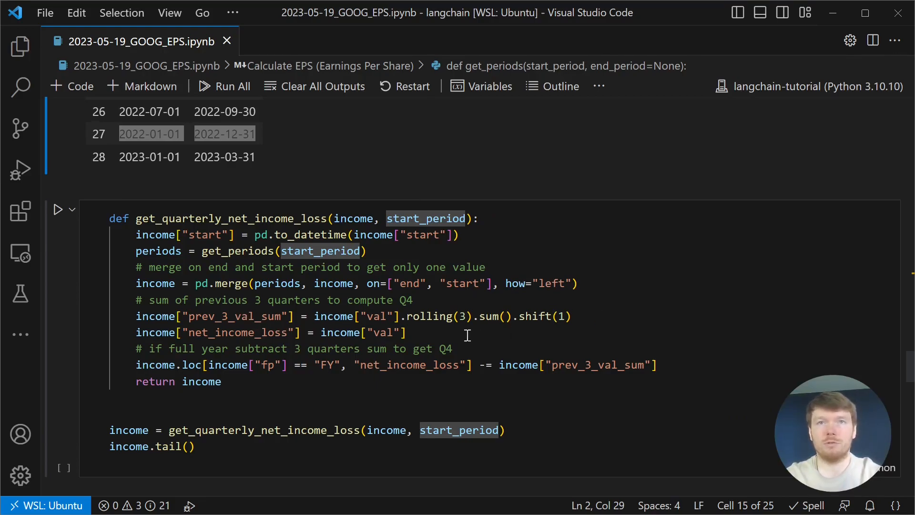
pyautogui.moveTo(248, 329)
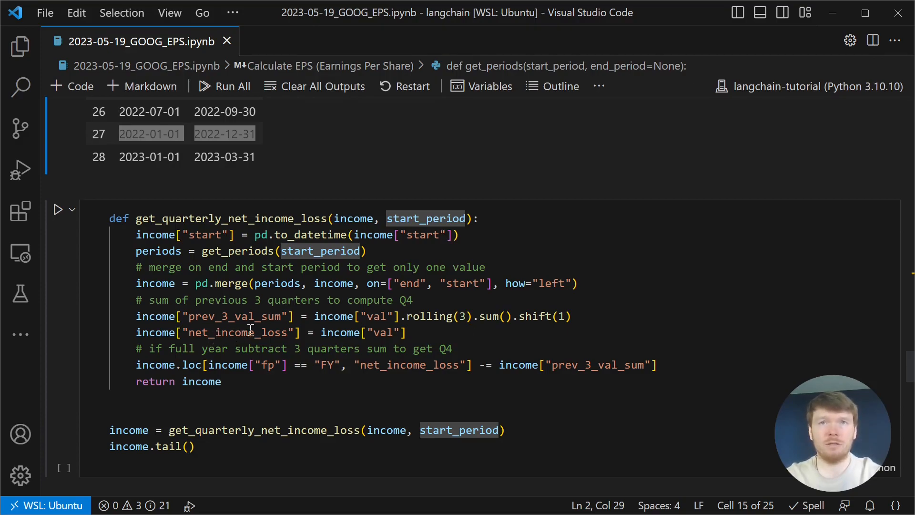
pyautogui.moveTo(386, 331)
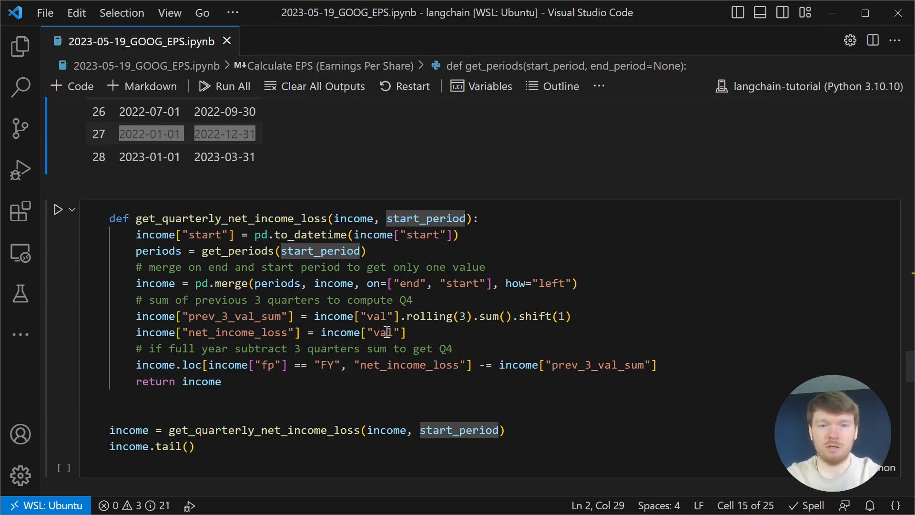
pyautogui.doubleClick(594, 365)
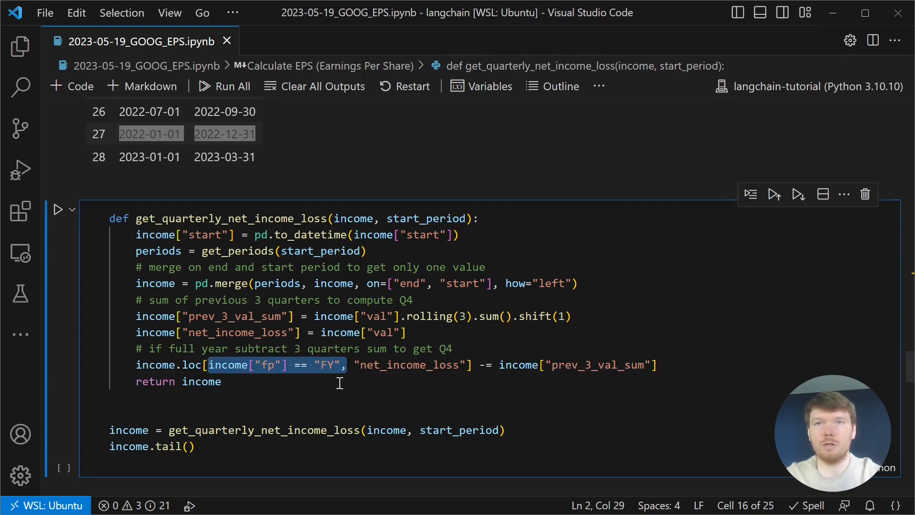
# Compute quarterly net income (Q4 2022 = 13,624,000,000) and confirm 29 rows in both tables
pyautogui.click(58, 208)
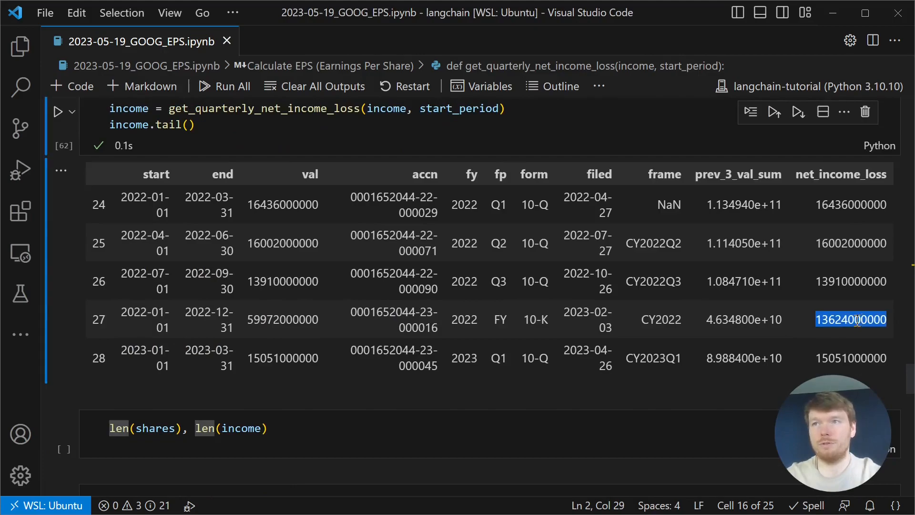
pyautogui.click(288, 319)
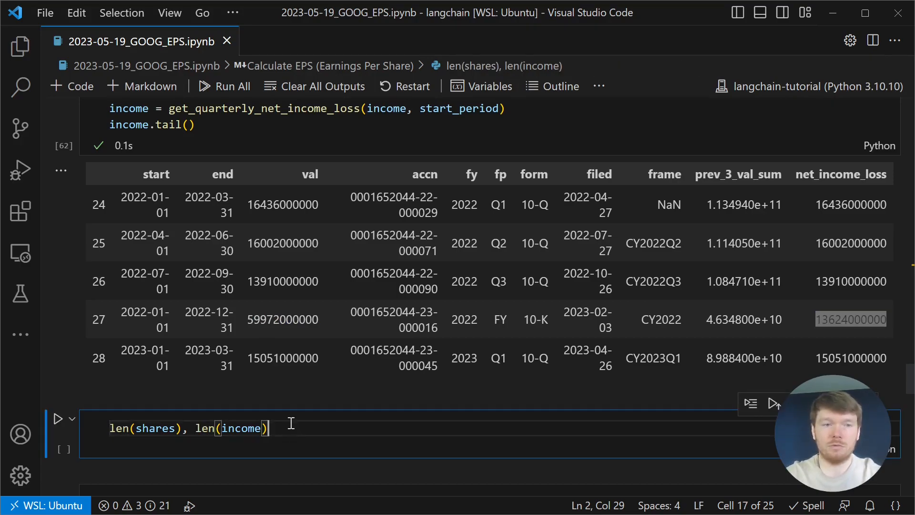
pyautogui.click(58, 419)
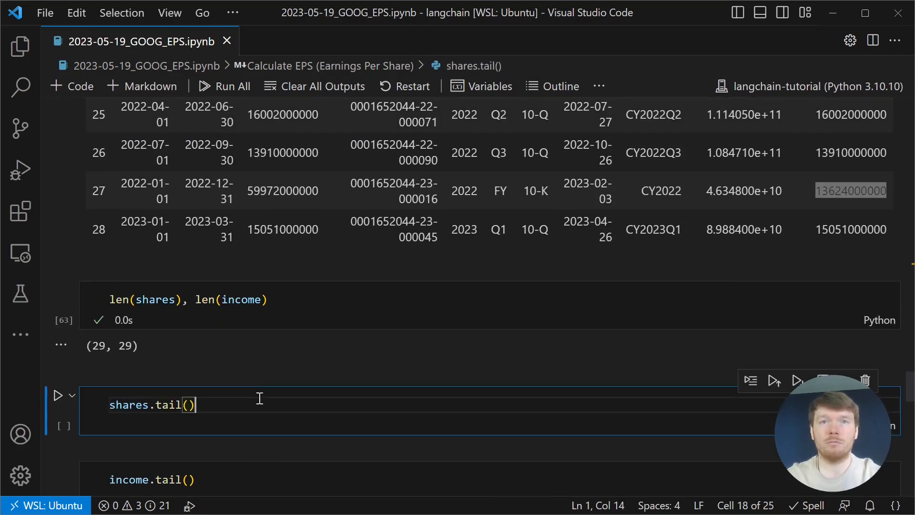
# Show the last rows of shares and of quarterly income through 2023 Q1
pyautogui.scroll(-3)
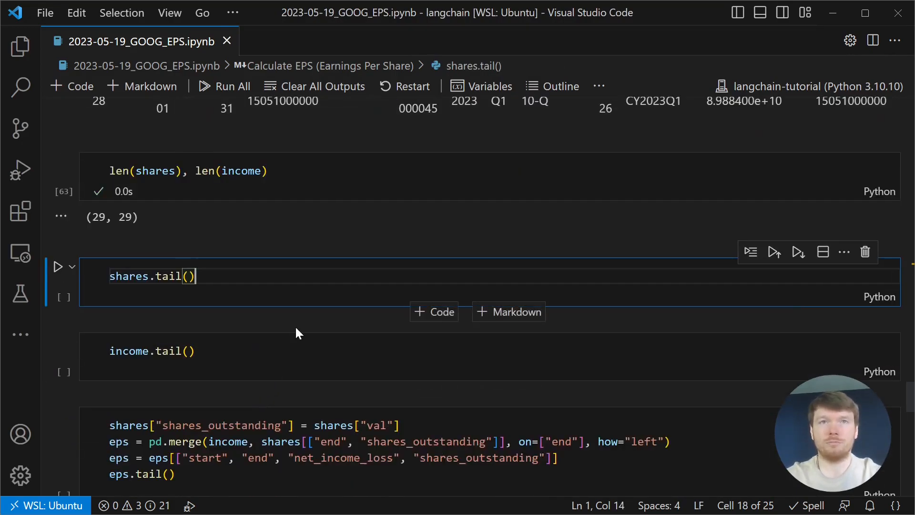
pyautogui.click(58, 267)
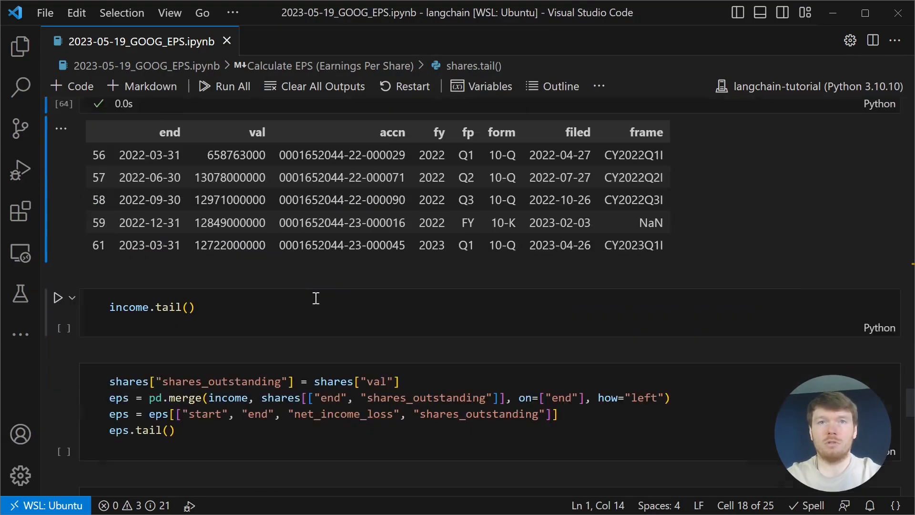
pyautogui.click(58, 298)
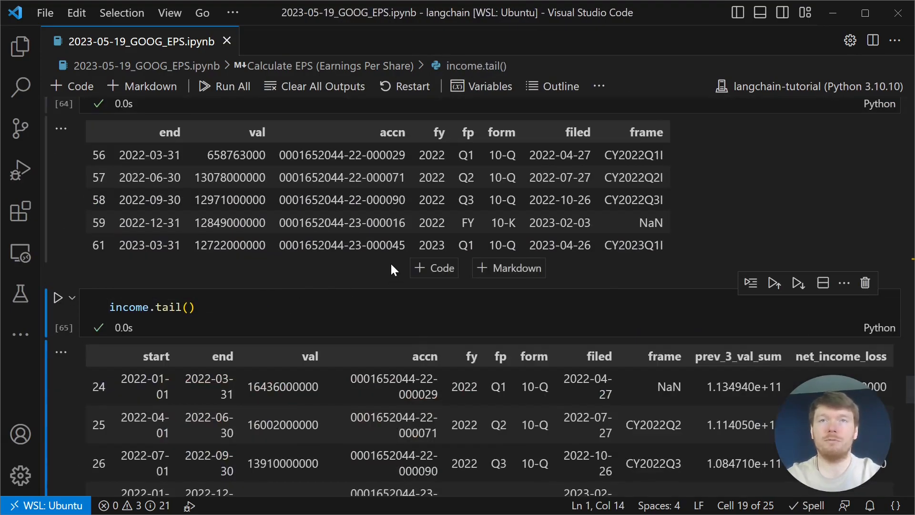
pyautogui.scroll(-3)
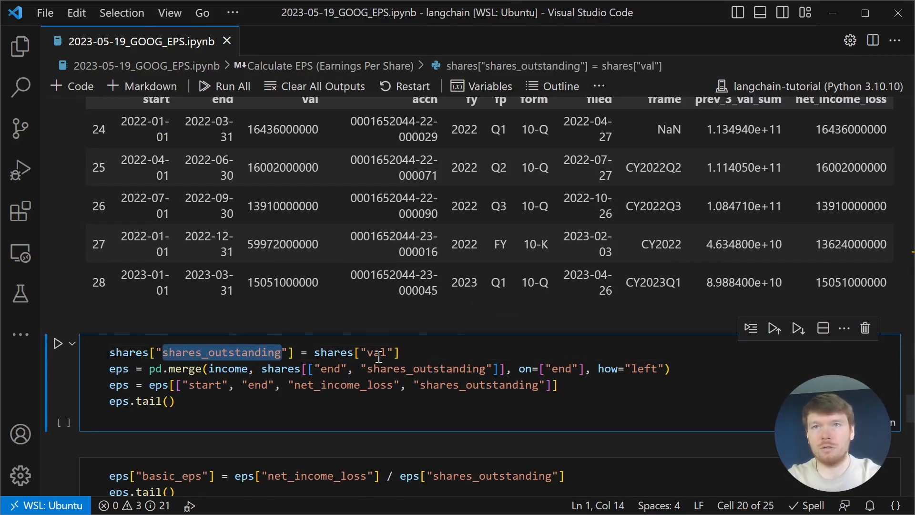
# Merge shares_outstanding into income on end to form the eps table through 2023 Q1
pyautogui.doubleClick(378, 352)
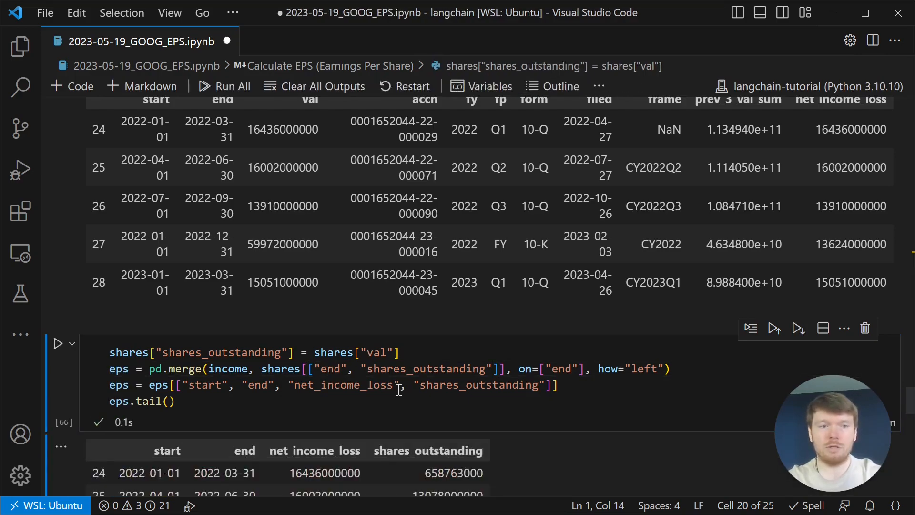
pyautogui.scroll(-3)
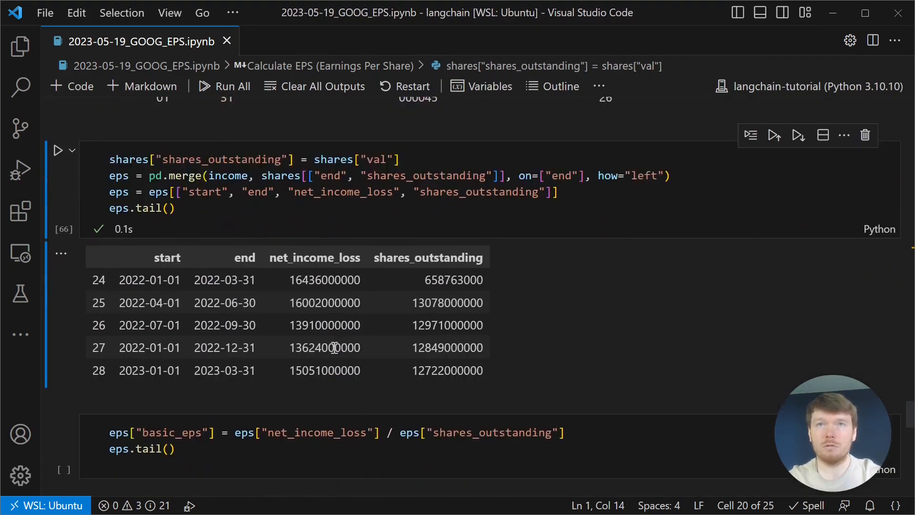
pyautogui.scroll(3)
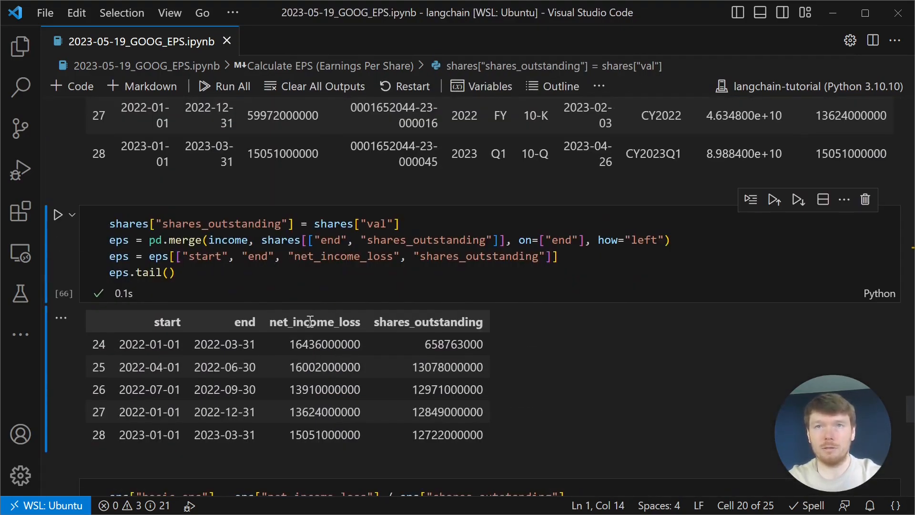
pyautogui.moveTo(452, 318)
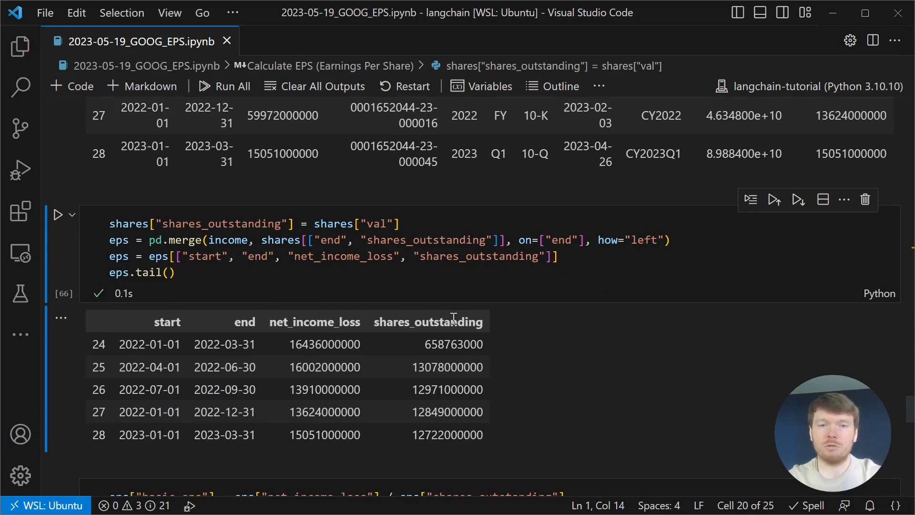
pyautogui.scroll(-3)
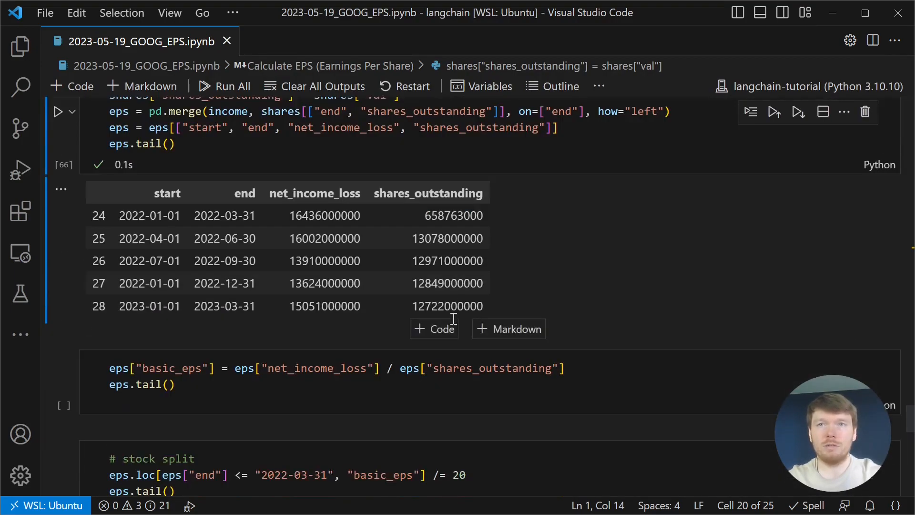
# Run the basic_eps cell dividing net income by shares outstanding and inspect the Q2 2022 value
pyautogui.click(286, 368)
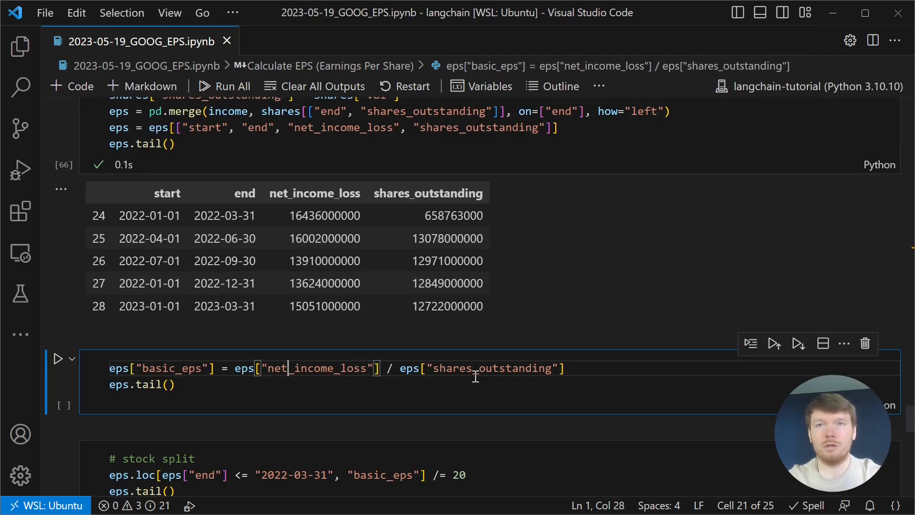
pyautogui.click(58, 358)
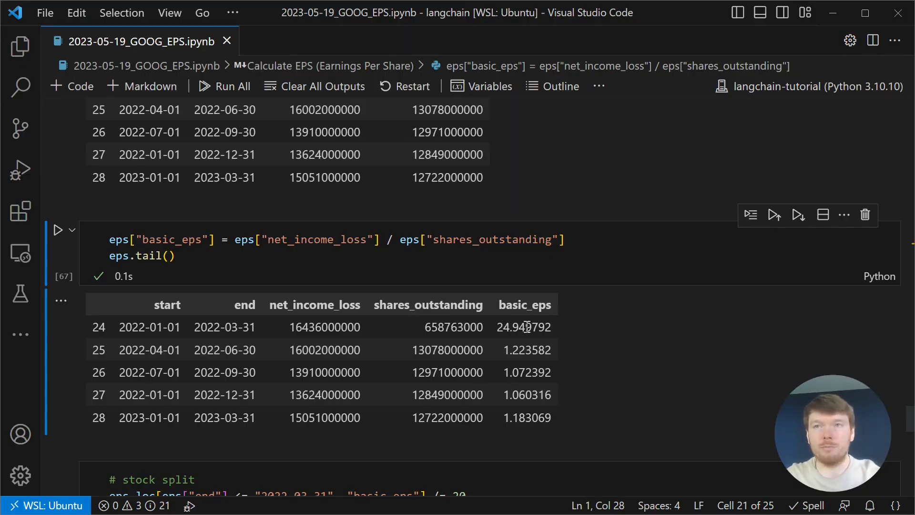
pyautogui.doubleClick(525, 349)
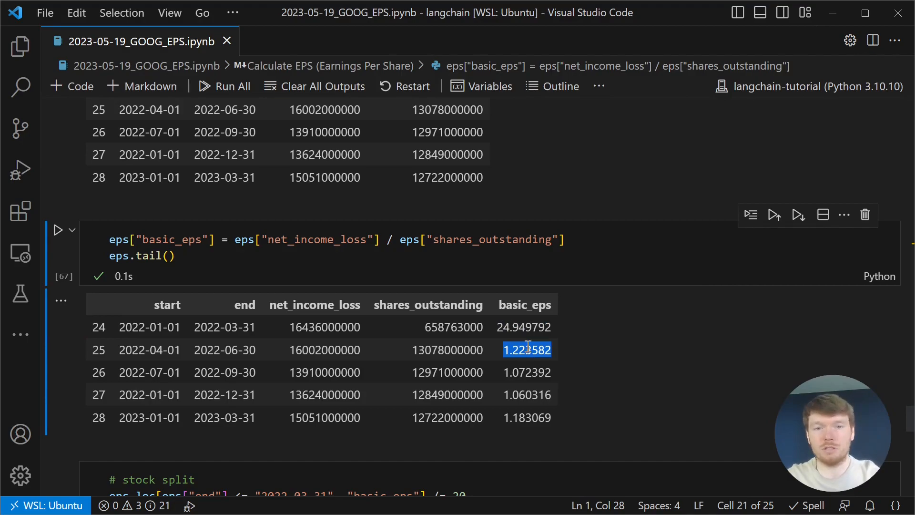
pyautogui.click(524, 327)
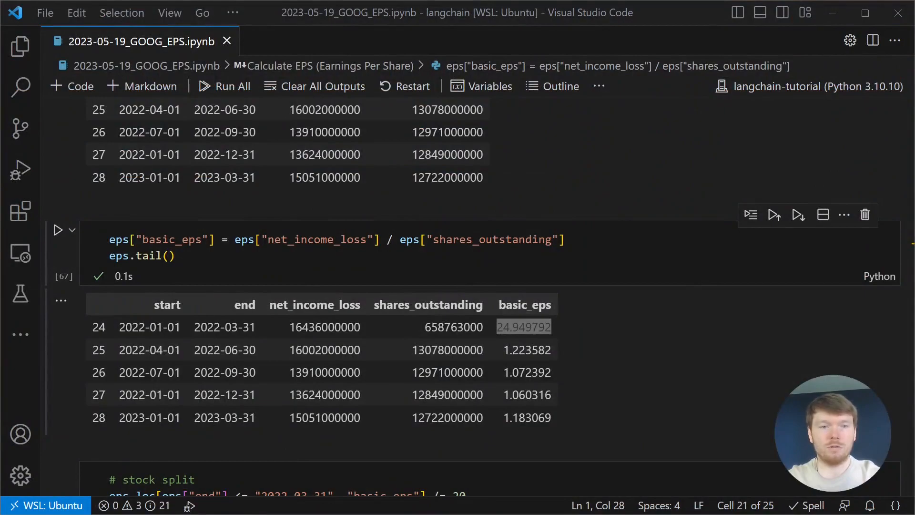
pyautogui.scroll(-3)
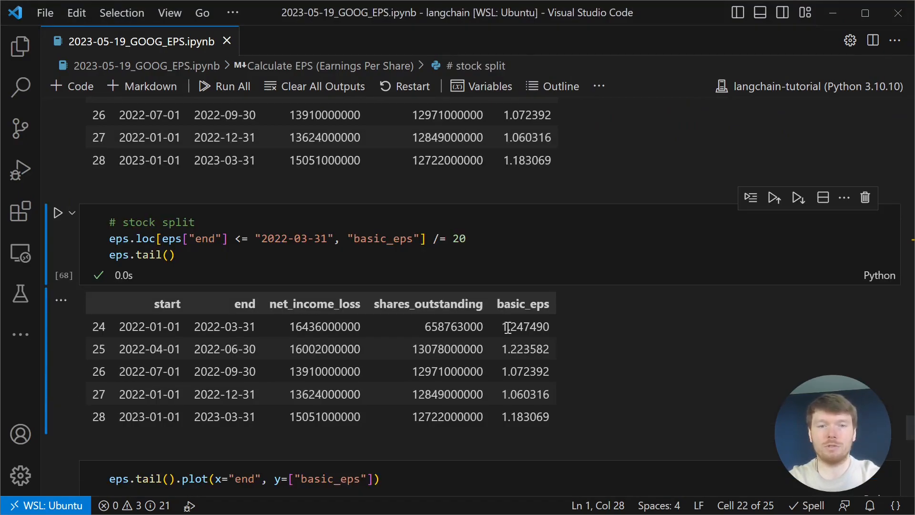
pyautogui.moveTo(574, 402)
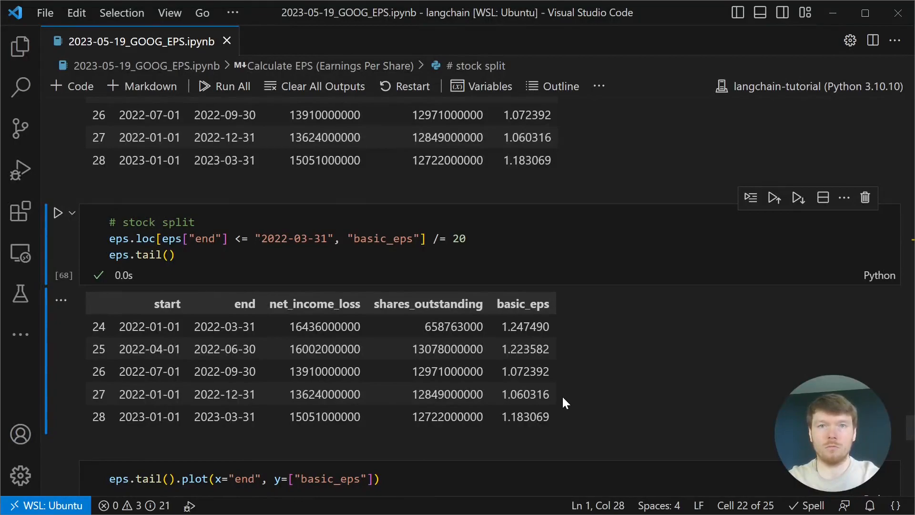
pyautogui.moveTo(464, 341)
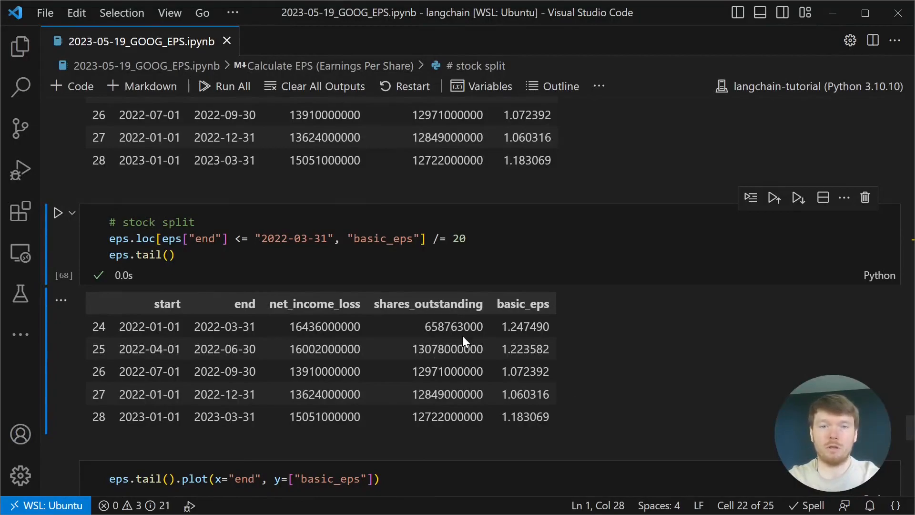
pyautogui.moveTo(420, 338)
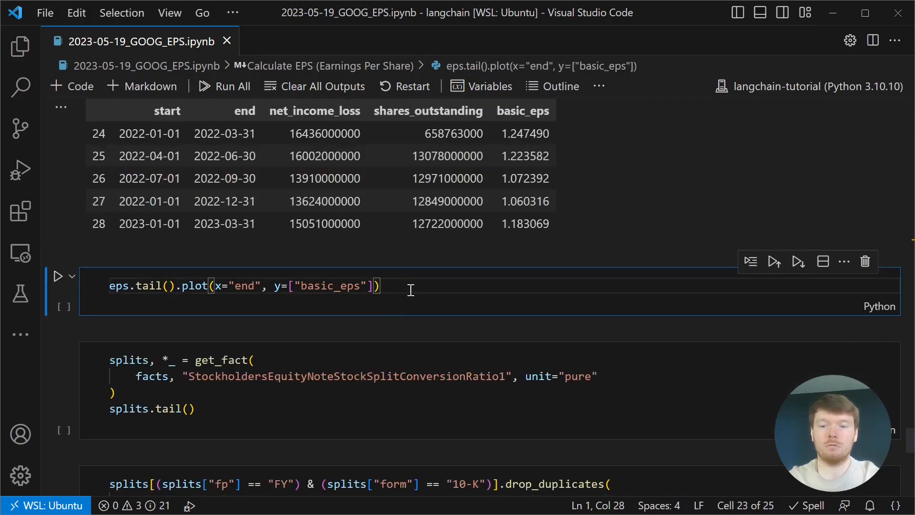
# Run eps.tail().plot and view the five-quarter basic EPS line chart
pyautogui.click(58, 277)
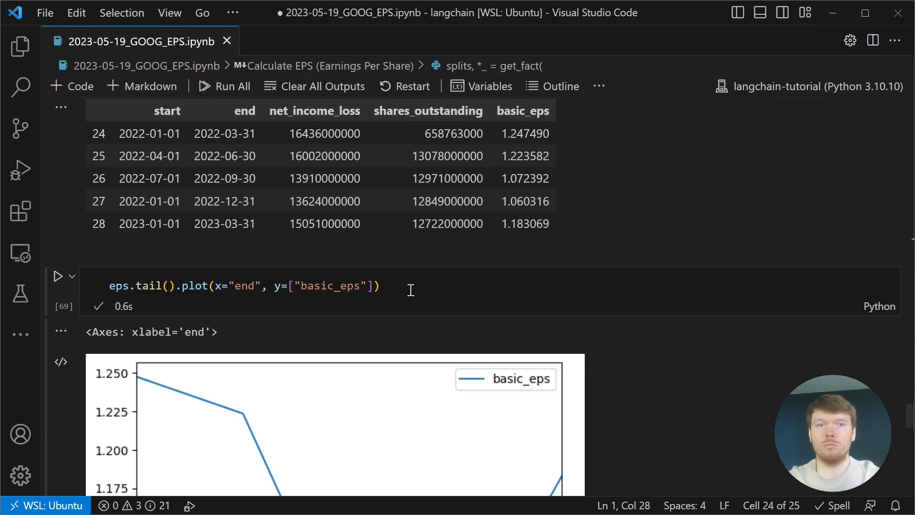
pyautogui.scroll(-3)
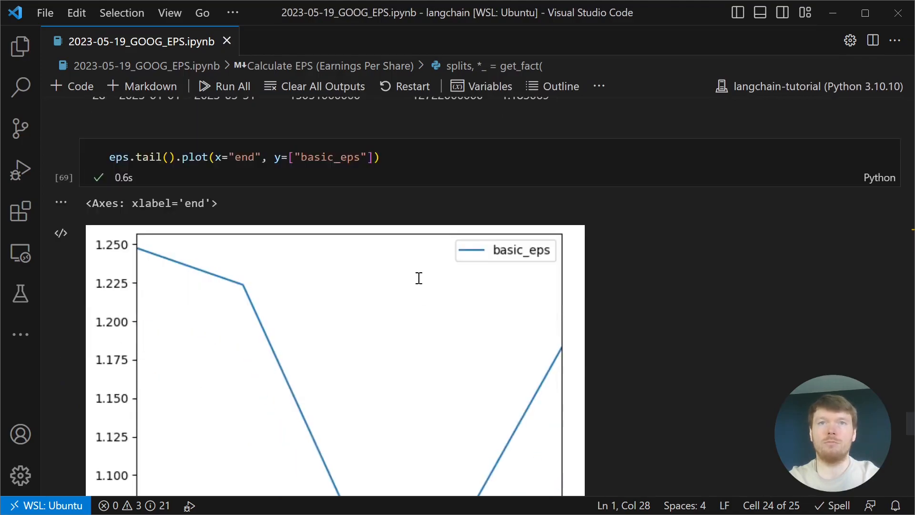
pyautogui.scroll(-3)
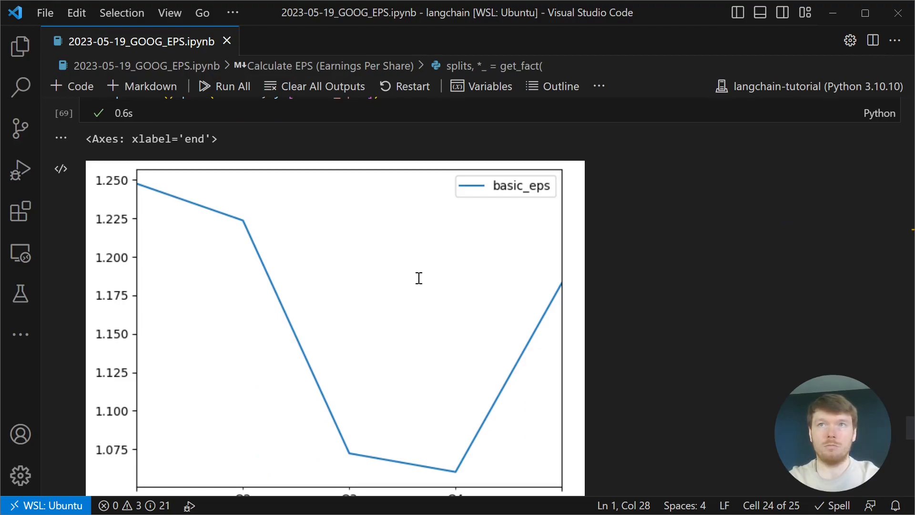
pyautogui.scroll(-3)
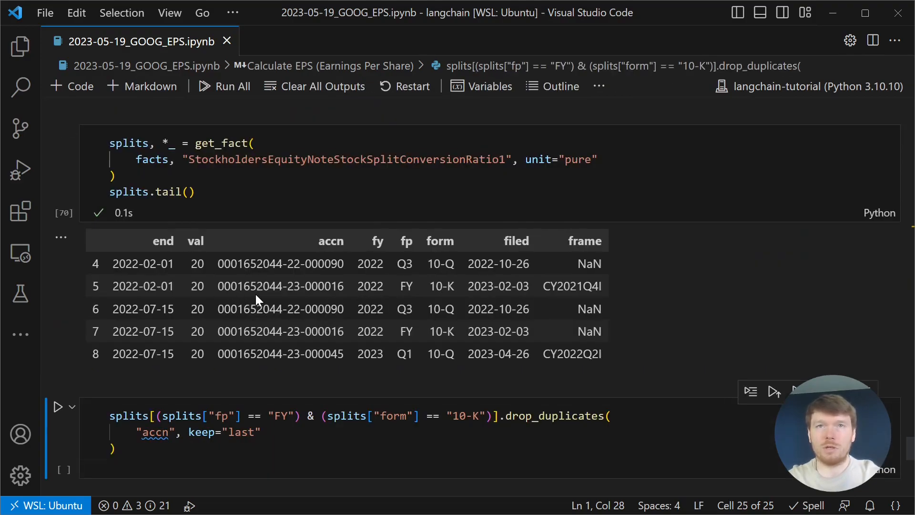
pyautogui.moveTo(492, 360)
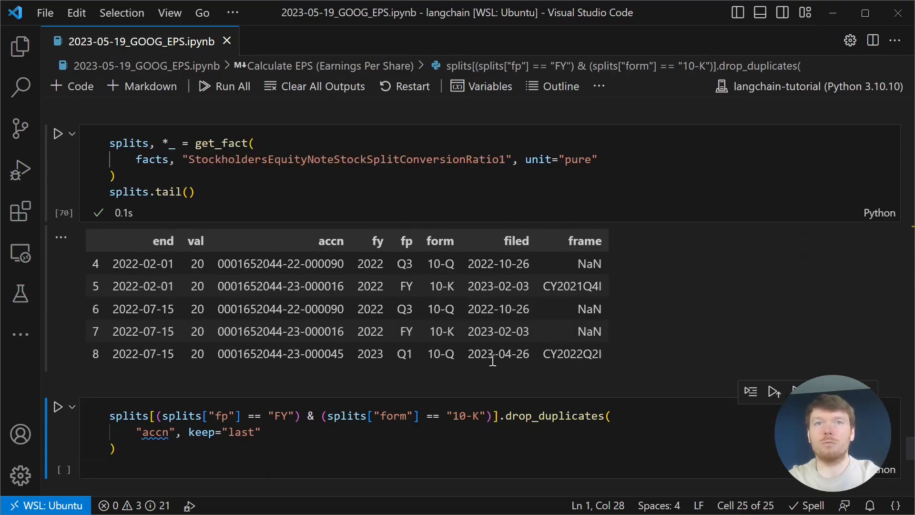
pyautogui.moveTo(425, 313)
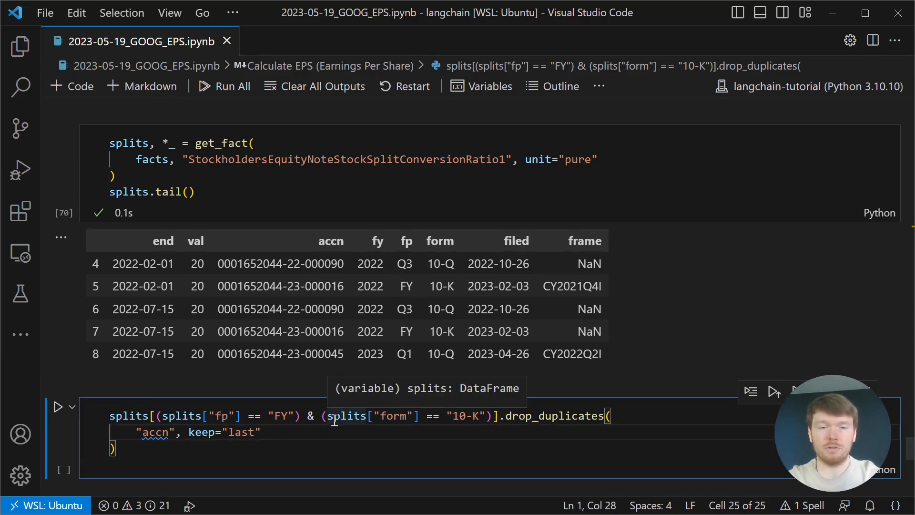
pyautogui.moveTo(578, 302)
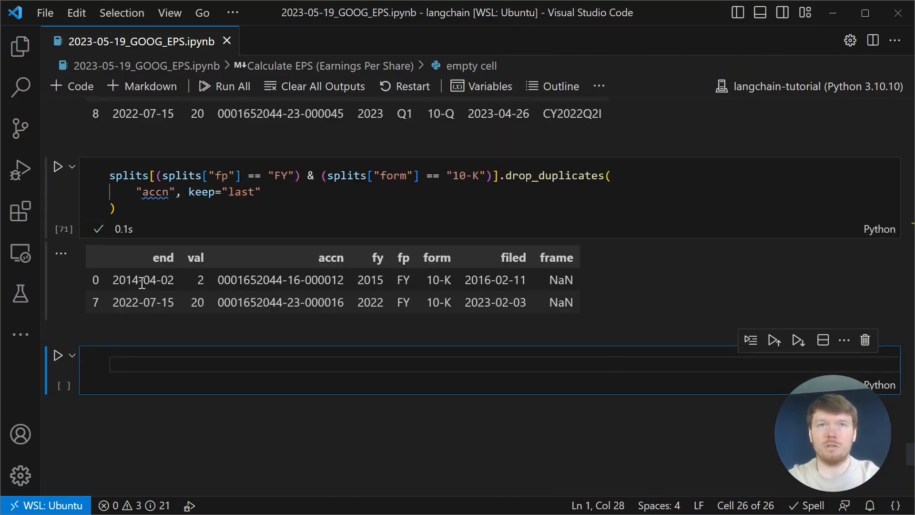
pyautogui.moveTo(192, 286)
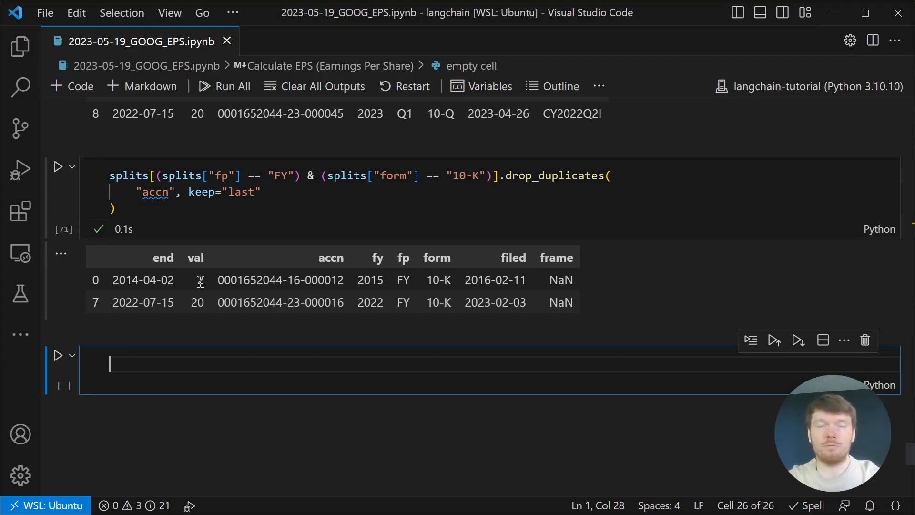
pyautogui.moveTo(190, 299)
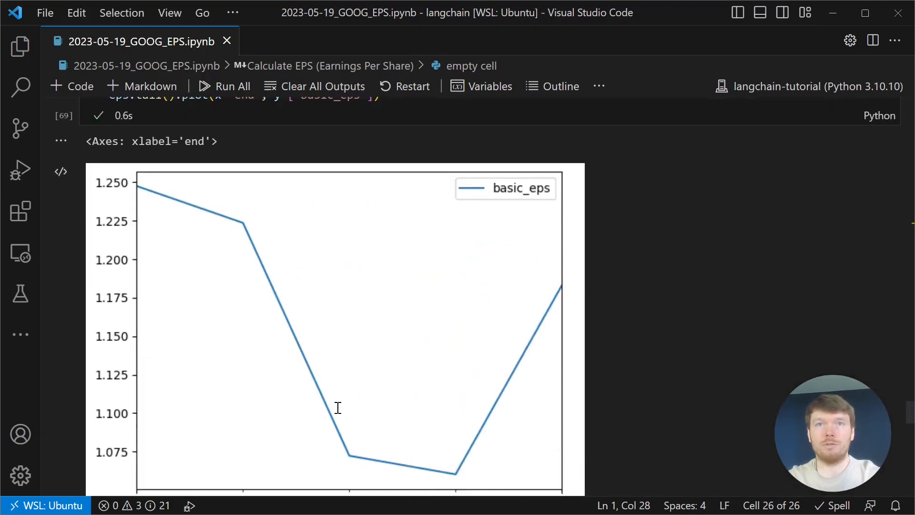
# Review the rerun eps.tail(12) chart spanning Q2 2020 through Q1 2023
pyautogui.scroll(3)
pyautogui.write('12')
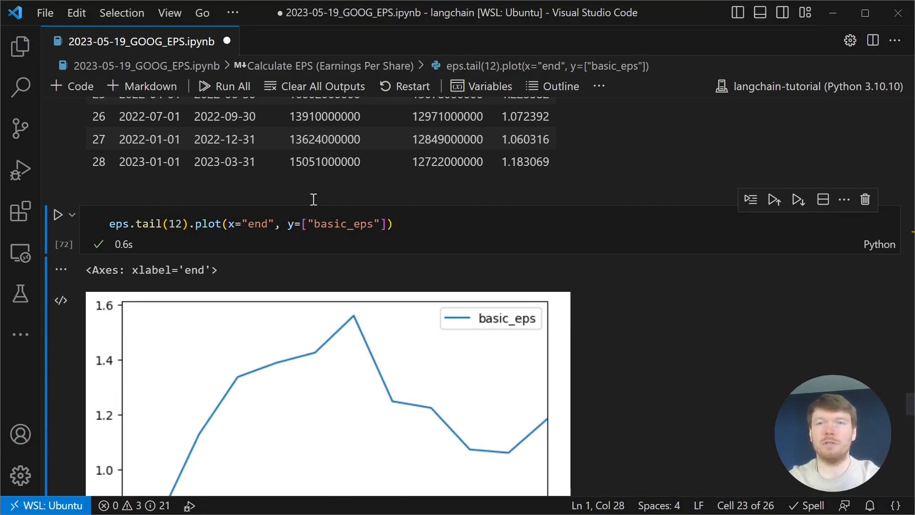
pyautogui.scroll(-3)
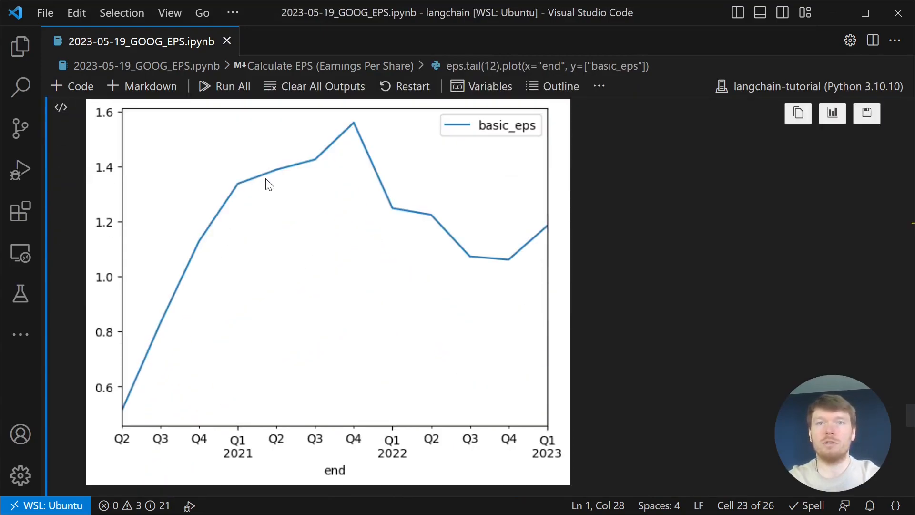
pyautogui.moveTo(625, 229)
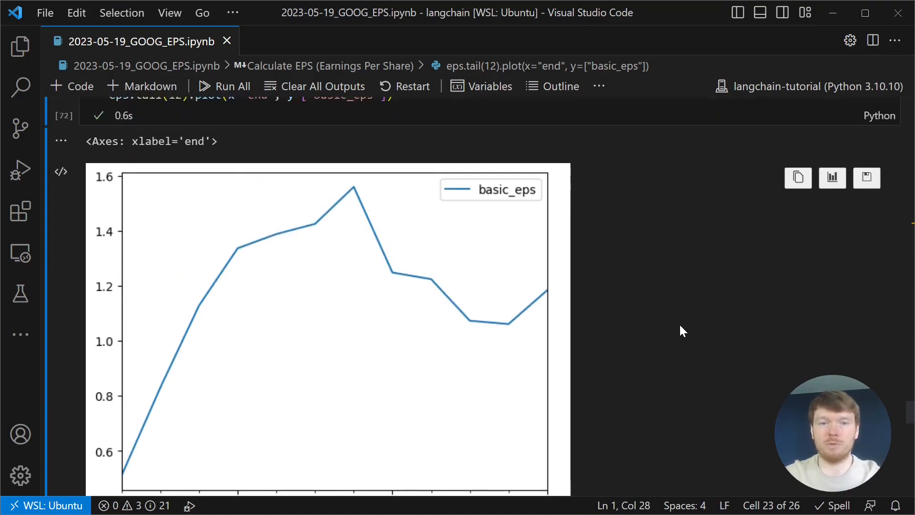
pyautogui.scroll(3)
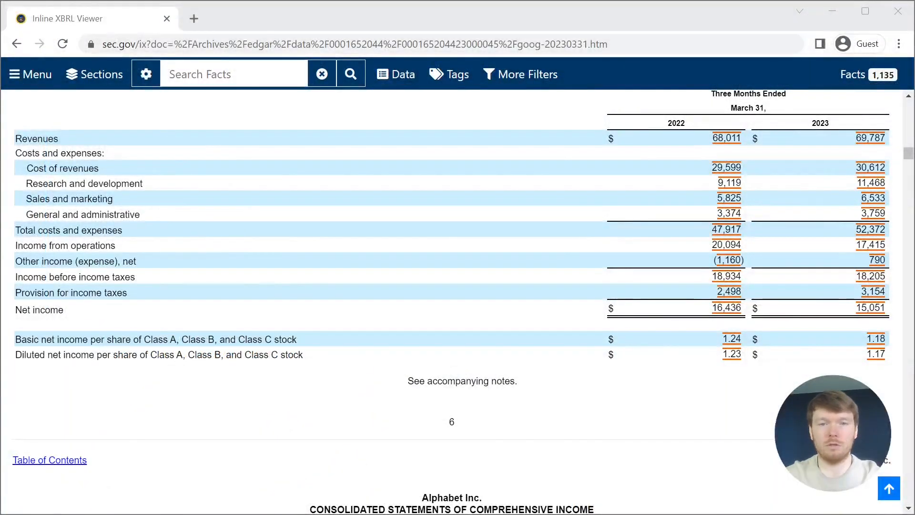
# Select Alphabet's 2023 basic EPS fact of 1.18 on the income statement
pyautogui.click(876, 339)
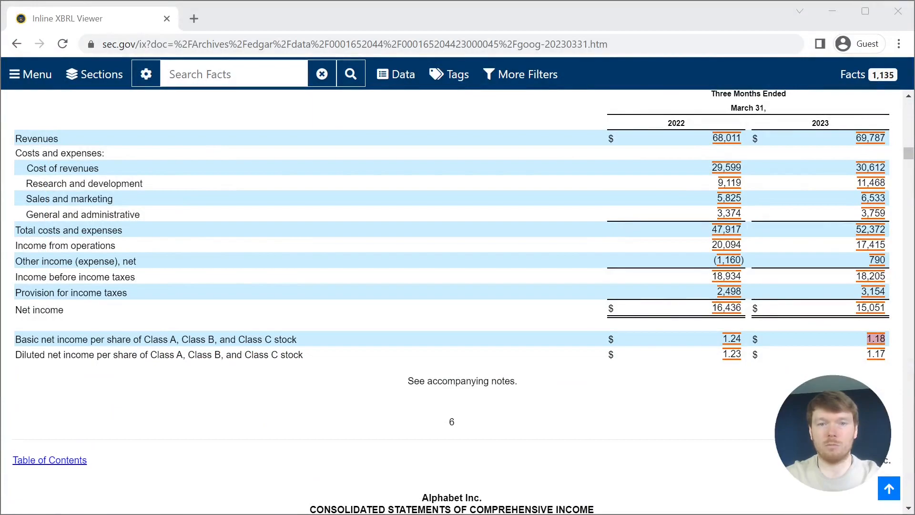